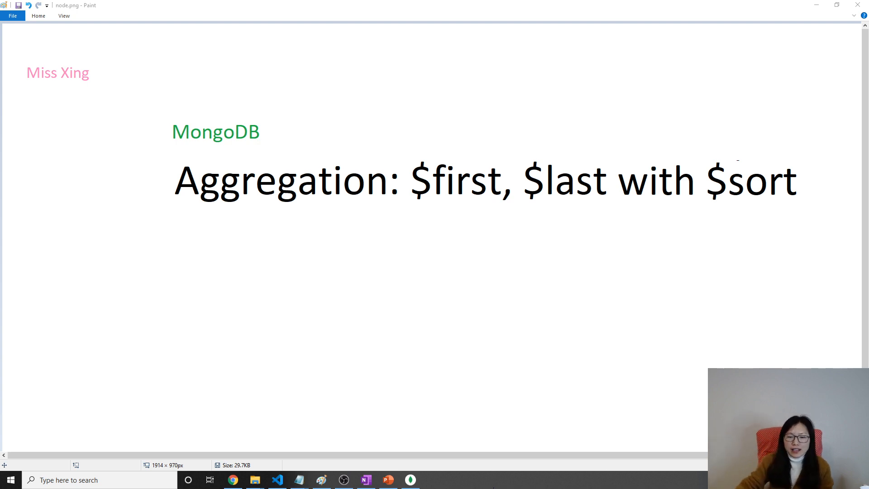
mouse_move(383, 469)
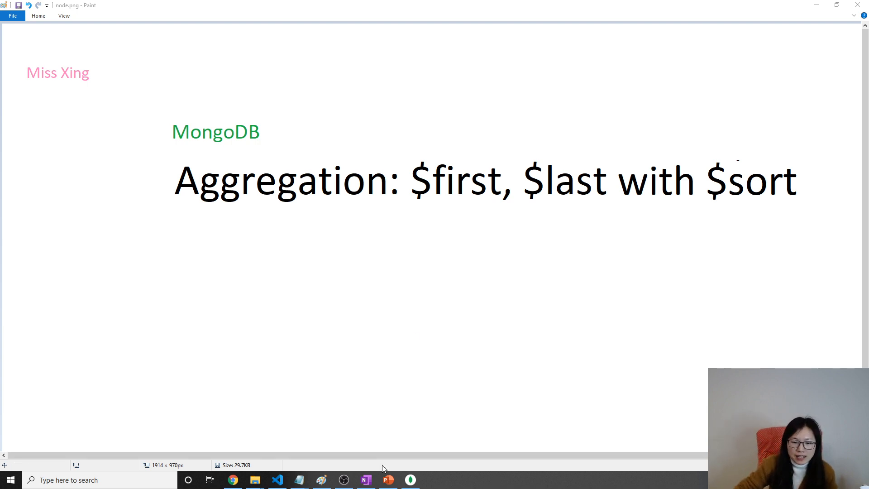
mouse_move(322, 480)
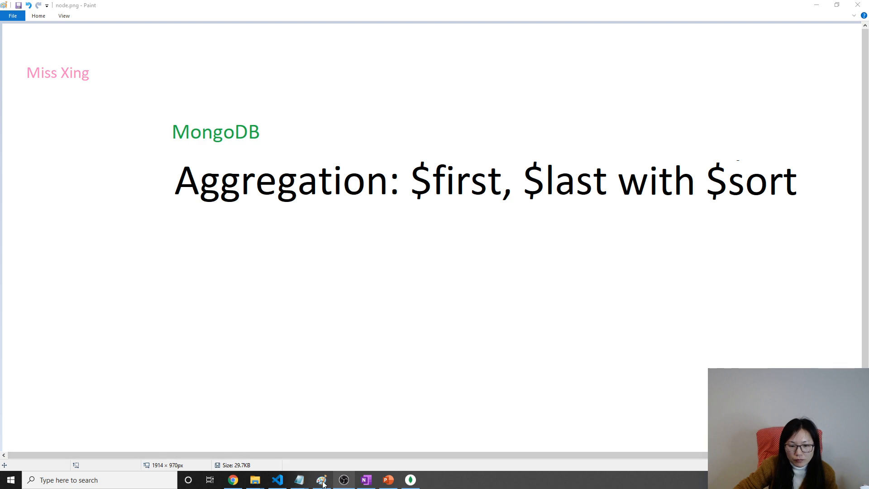
Step: Review the first finalexam.students document, highlighting its email and major fields
left_click(321, 480)
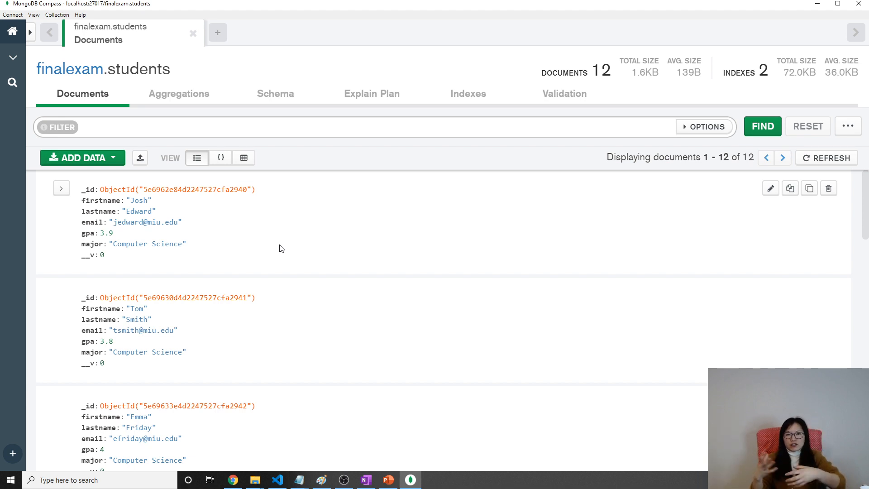
mouse_move(302, 235)
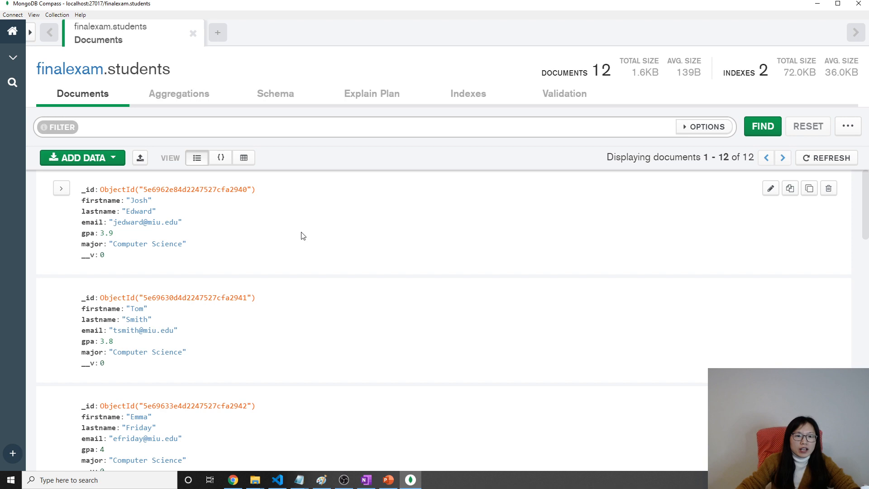
mouse_move(108, 91)
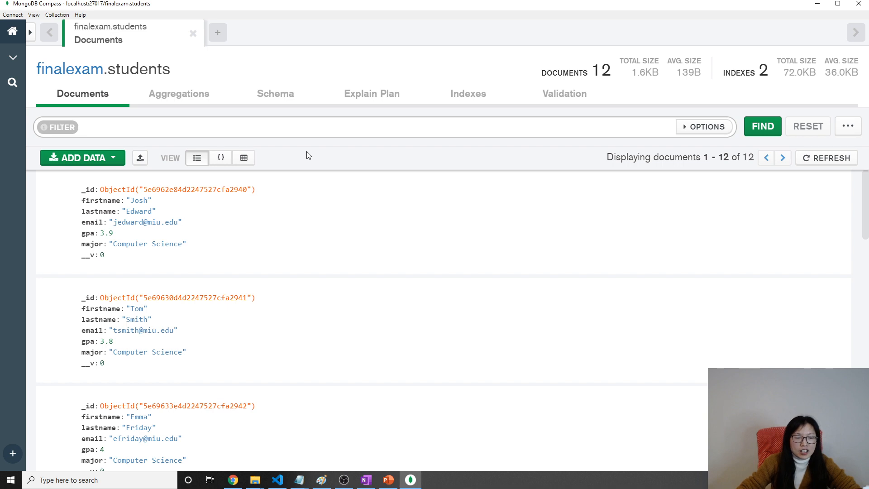
mouse_move(225, 272)
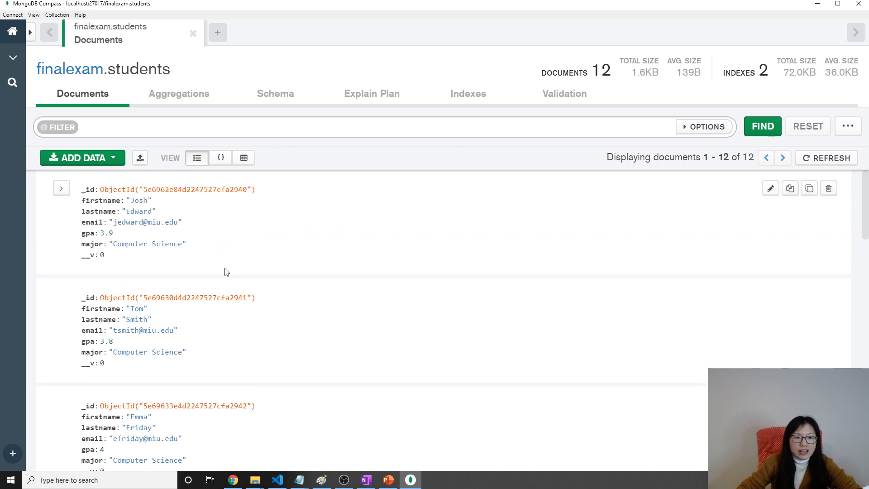
mouse_move(103, 220)
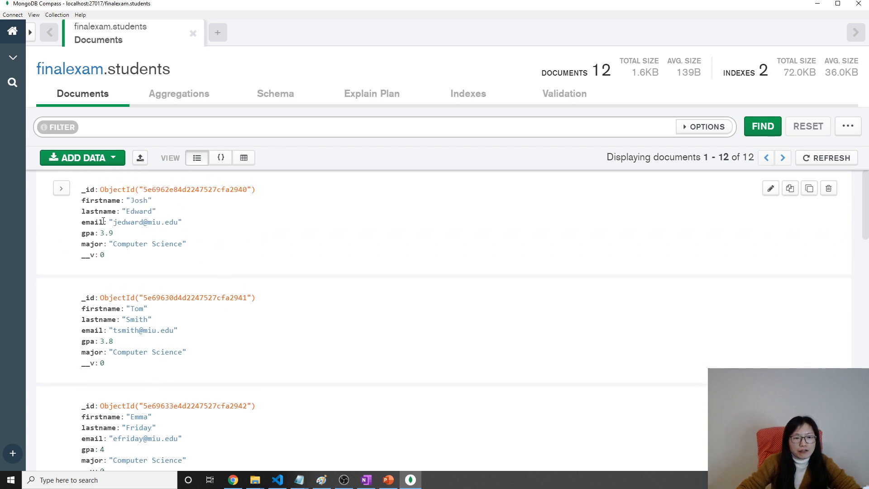
mouse_move(84, 202)
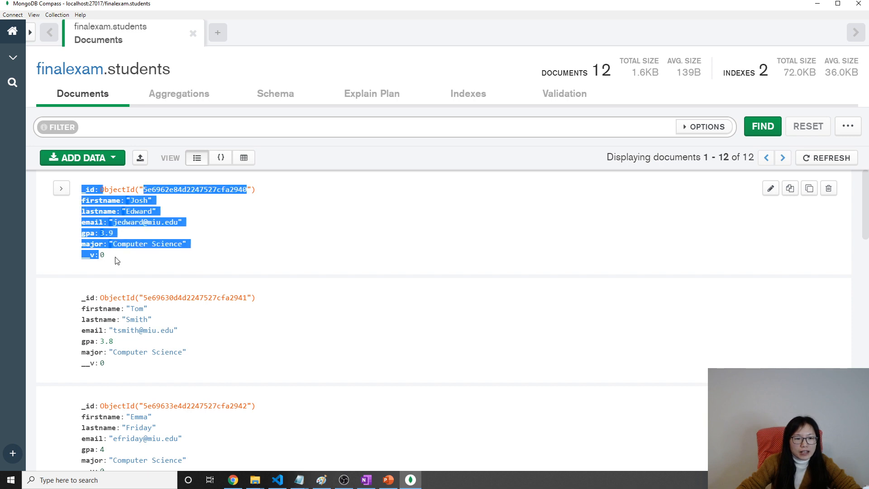
left_click(116, 260)
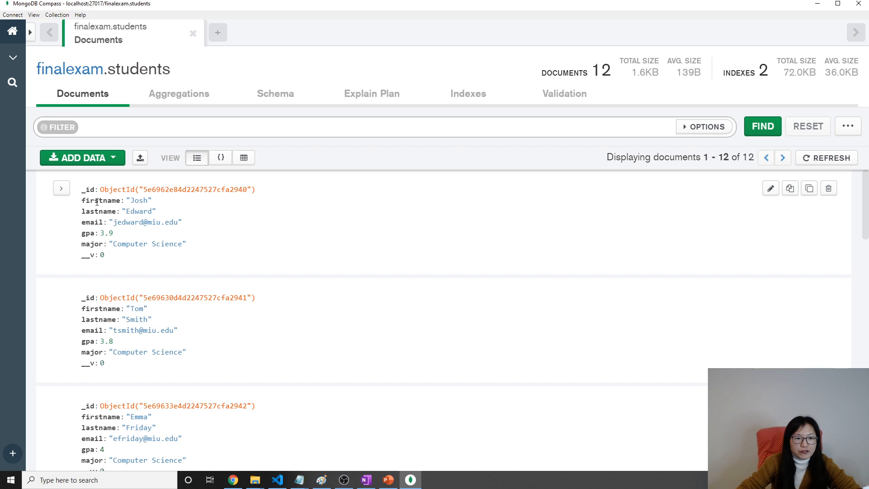
double_click(133, 221)
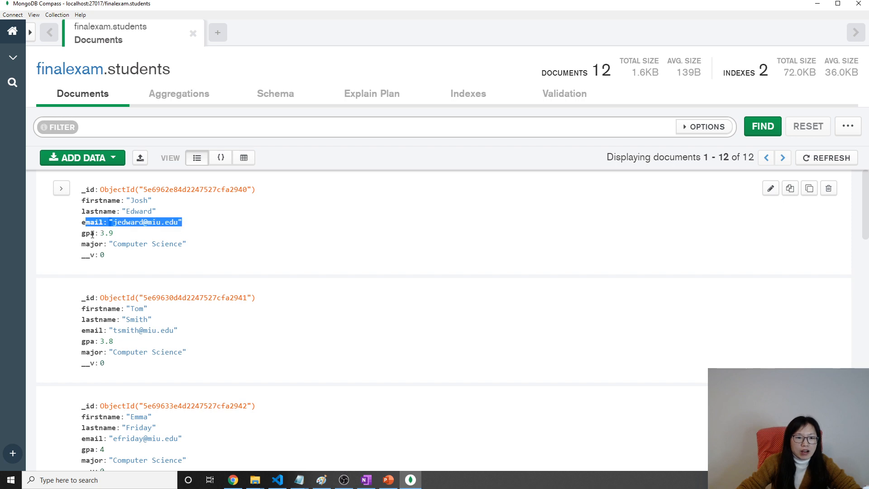
mouse_move(200, 254)
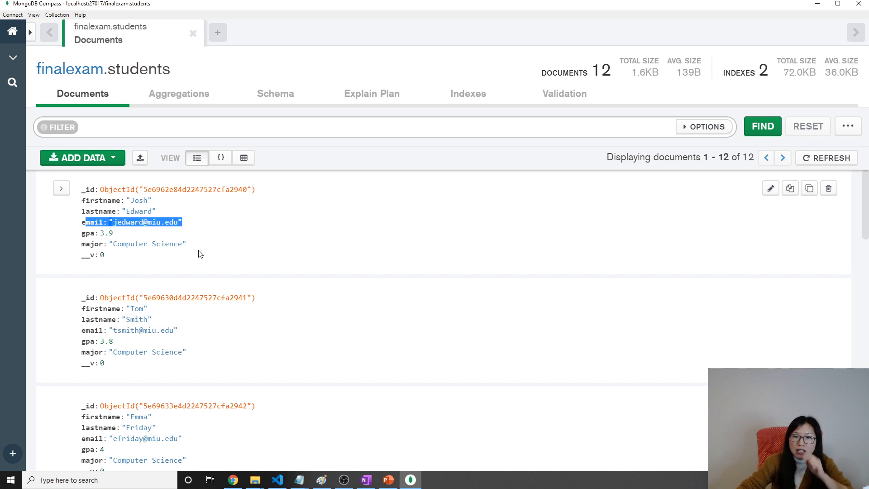
mouse_move(195, 242)
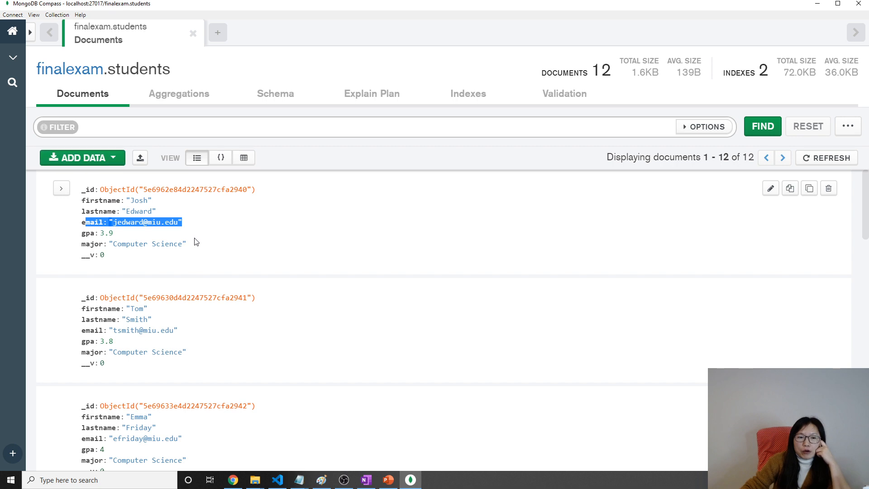
mouse_move(227, 257)
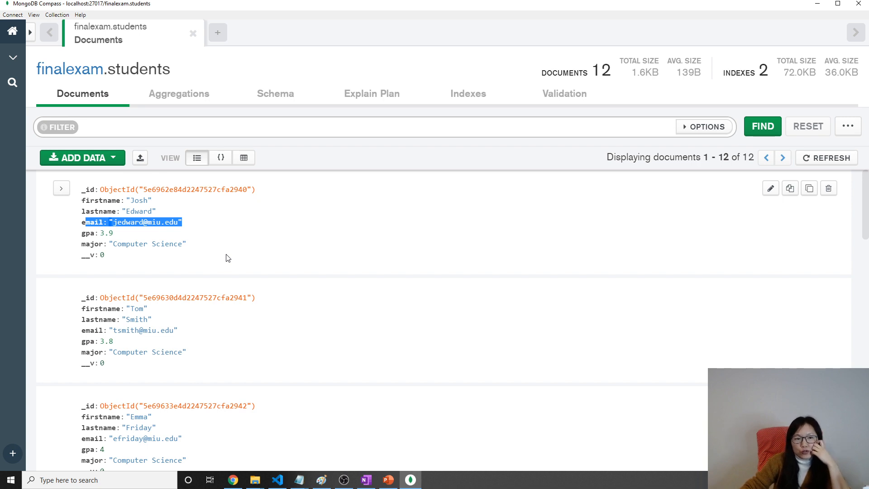
left_click(114, 244)
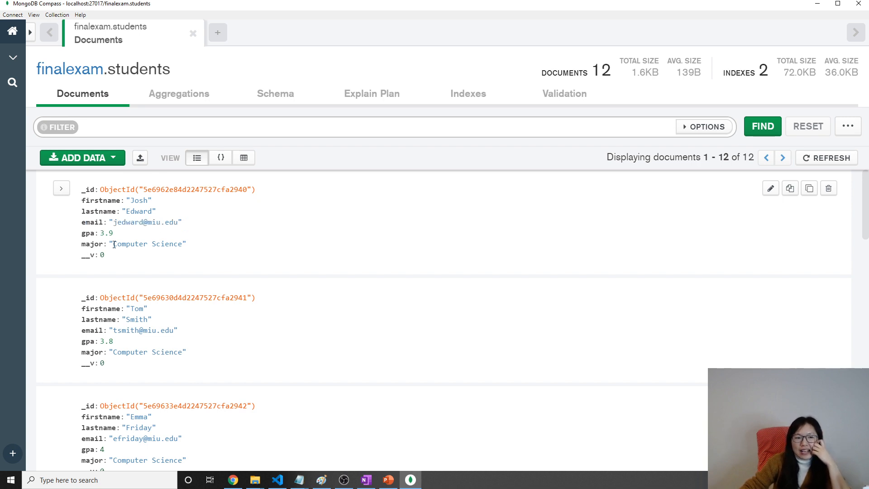
double_click(133, 243)
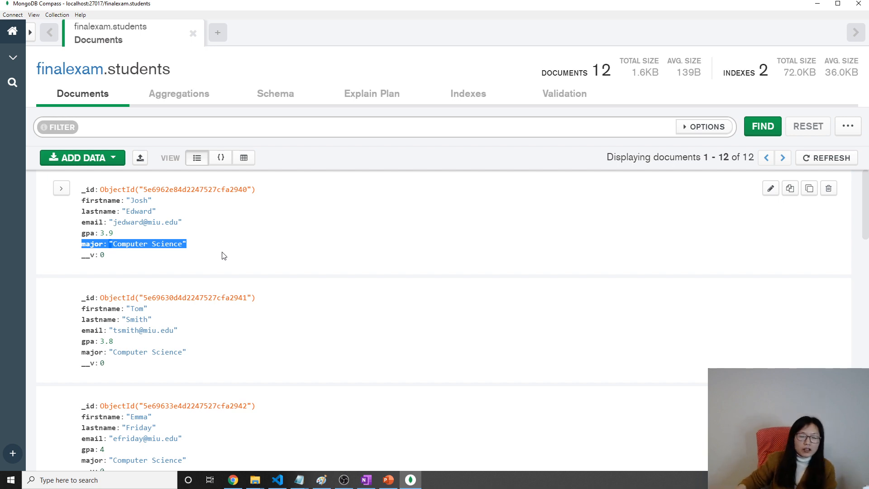
mouse_move(178, 256)
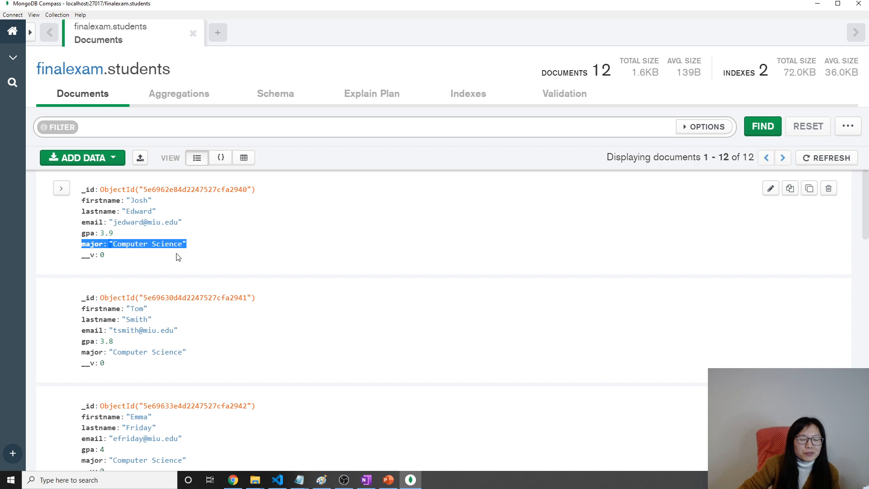
left_click(163, 244)
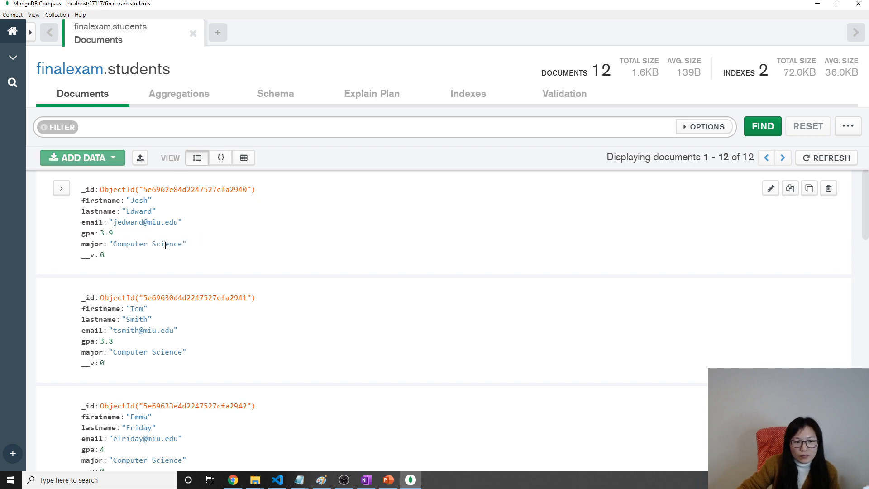
mouse_move(166, 243)
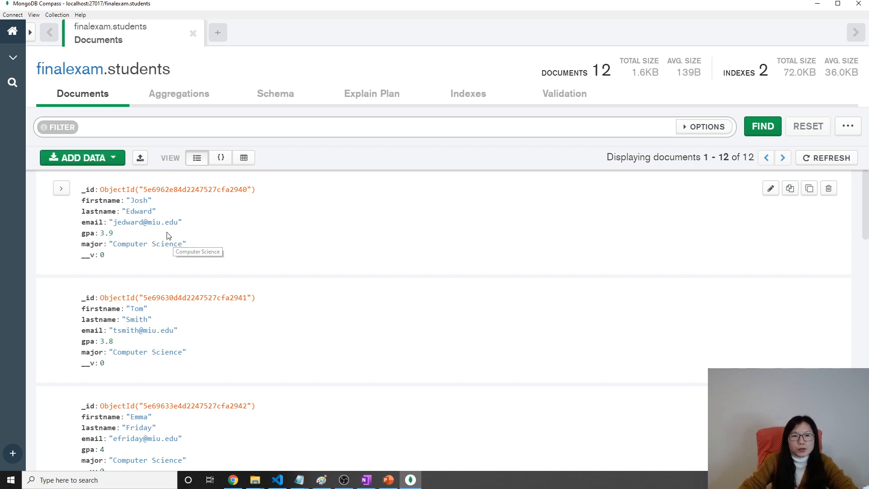
mouse_move(172, 238)
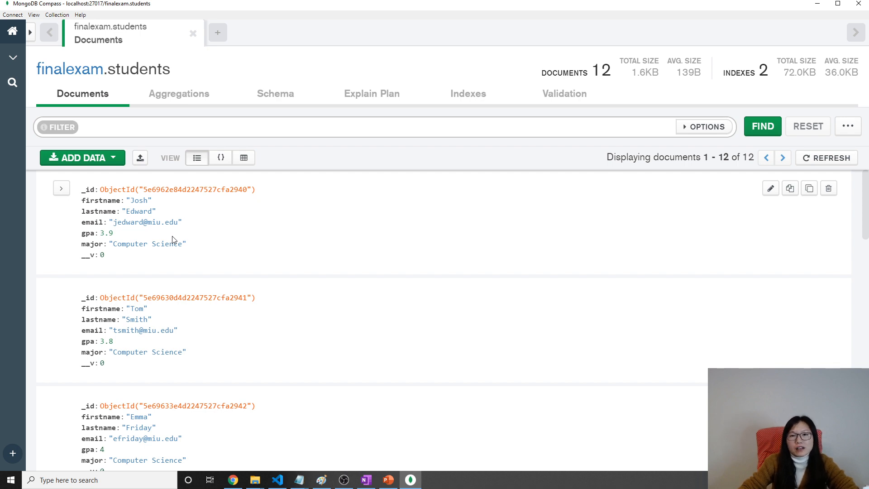
mouse_move(207, 113)
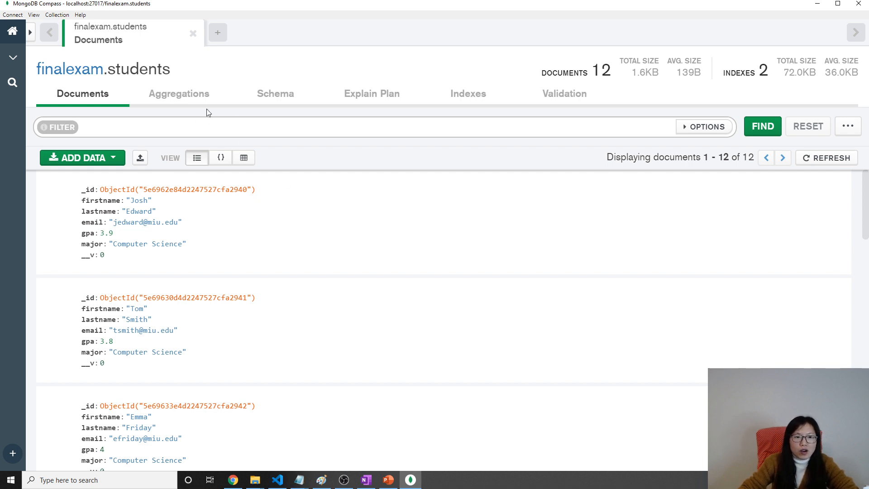
Step: Start an aggregation pipeline on students and pick the first stage's operator
left_click(178, 94)
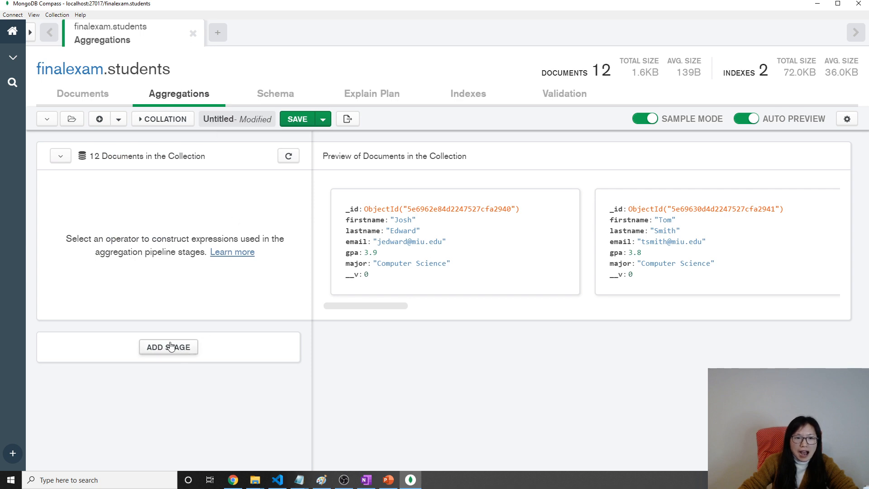
left_click(167, 346)
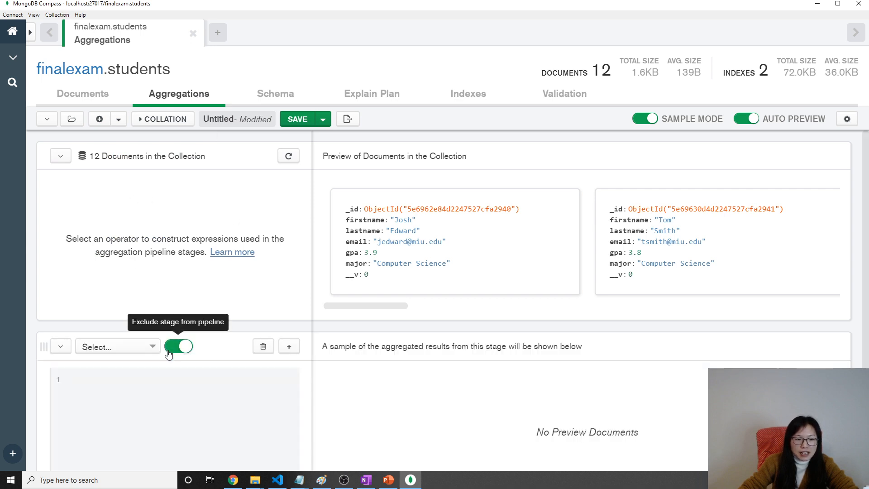
left_click(113, 346)
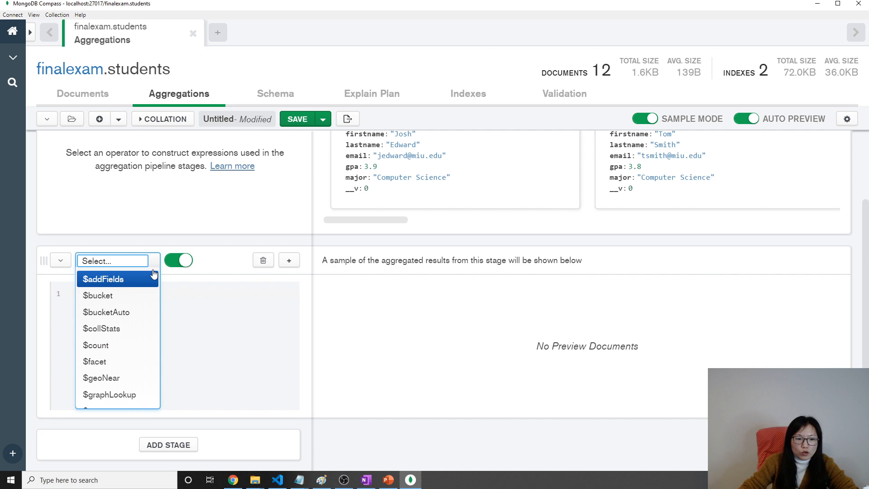
scroll("down", 3)
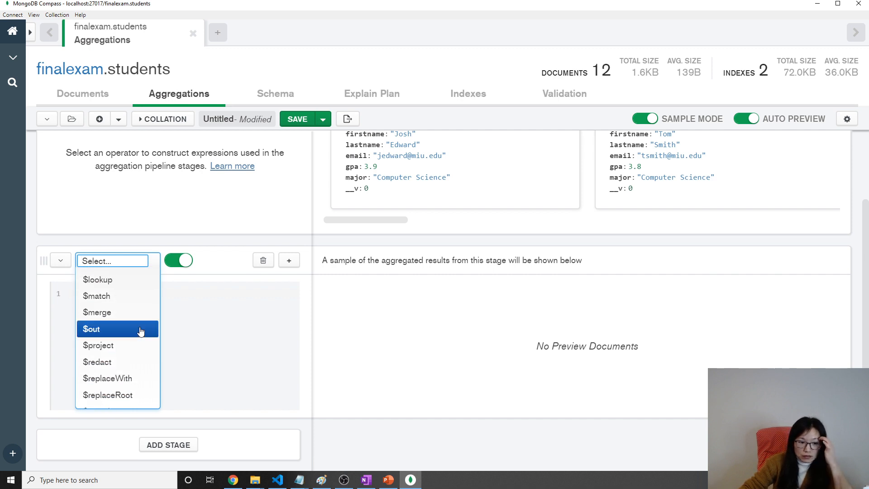
scroll("down", 3)
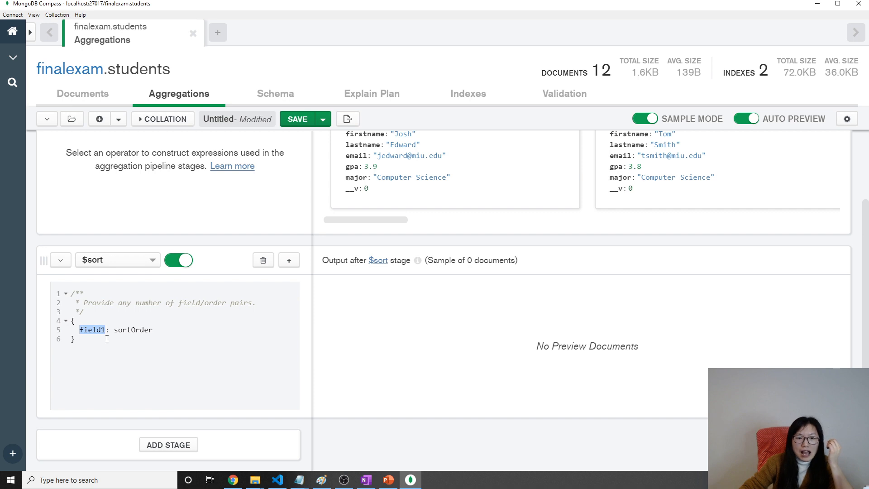
Step: Make the first stage sort by gpa descending with { gpa: -1 }
type("gpa")
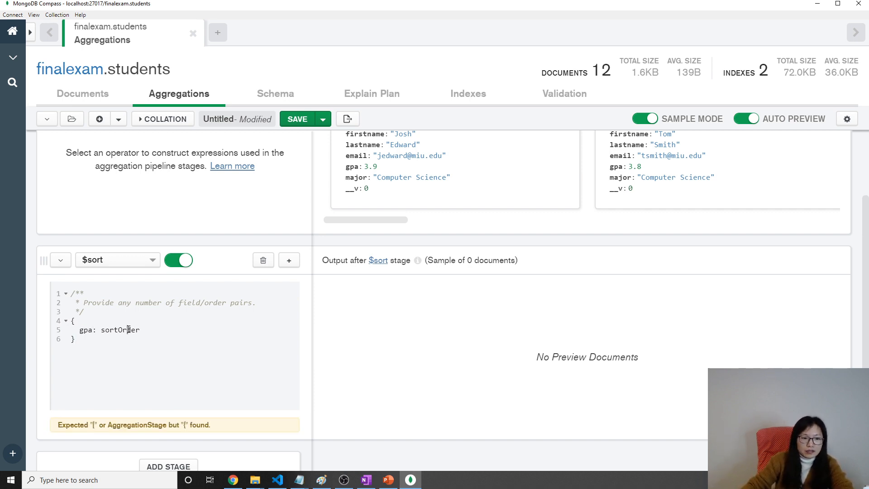
double_click(120, 330)
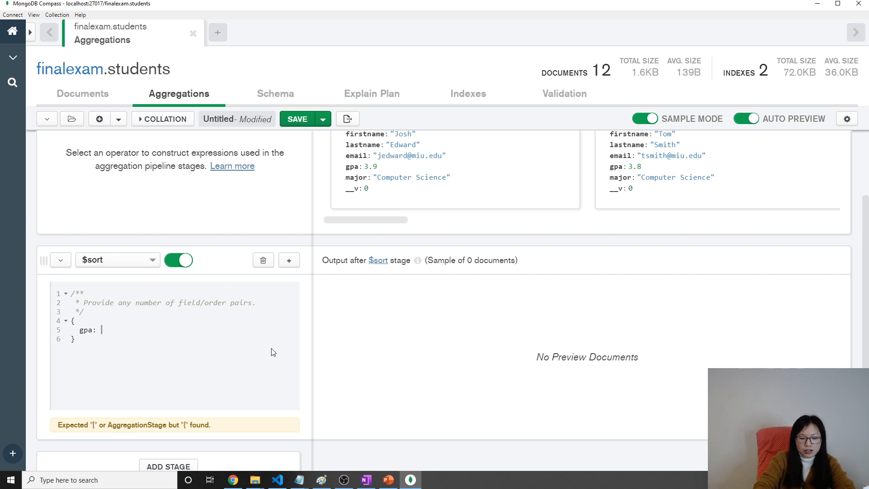
type("1")
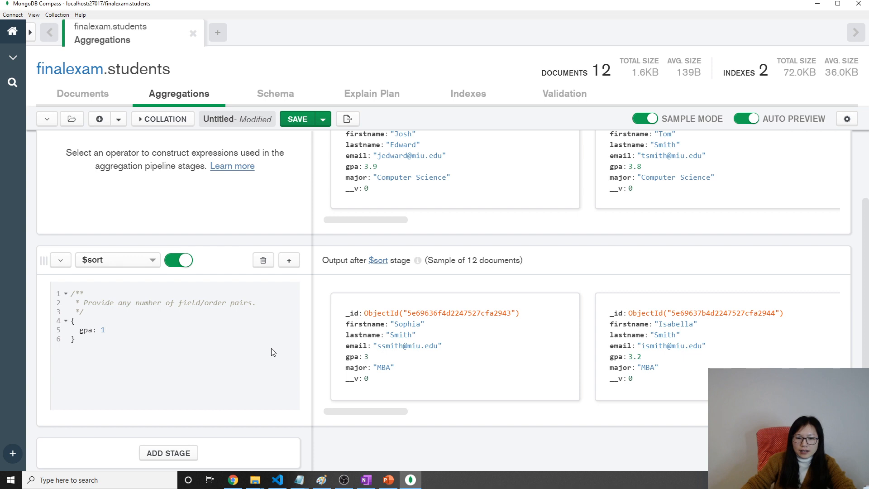
key("Backspace")
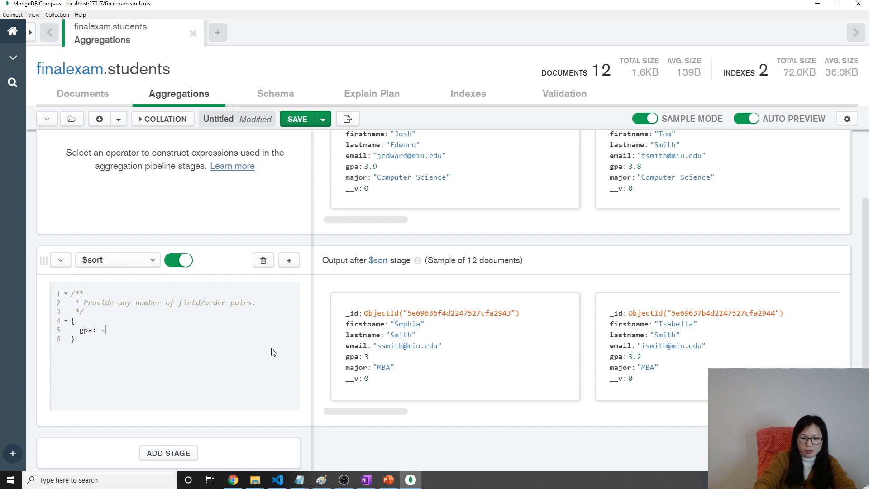
type("-1")
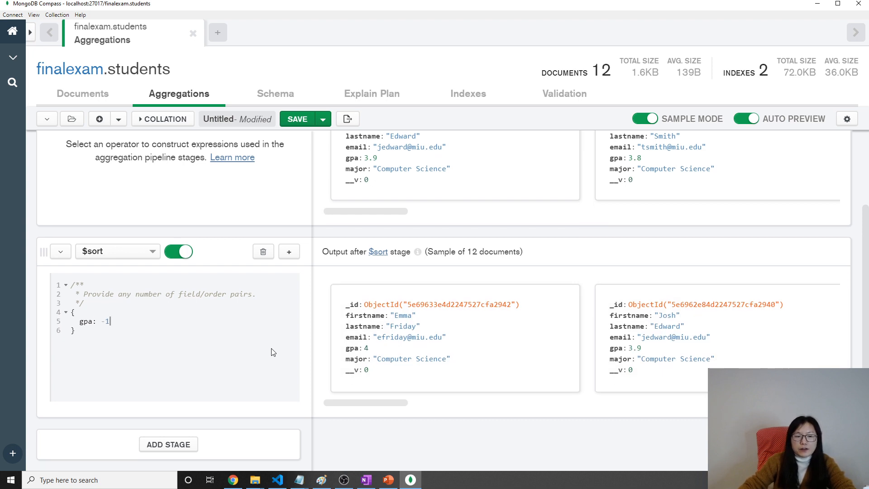
mouse_move(216, 387)
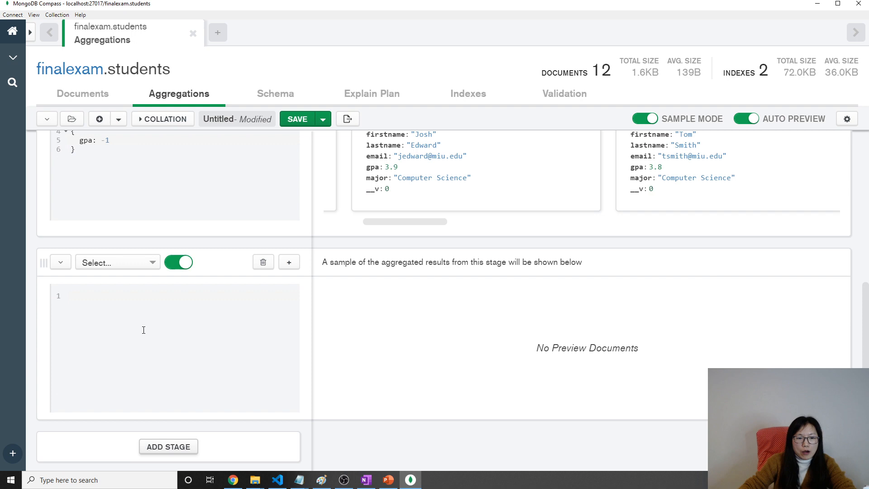
Step: Set the second stage to $group with _id: "$major"
left_click(116, 262)
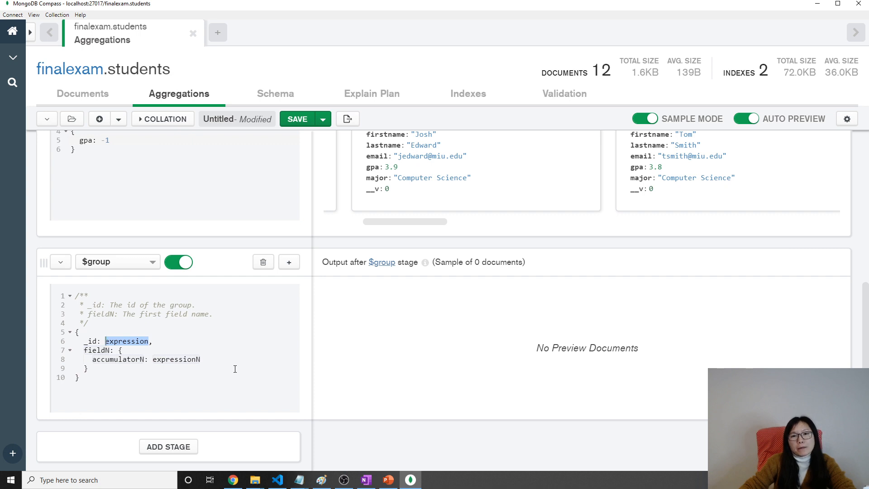
key("Delete")
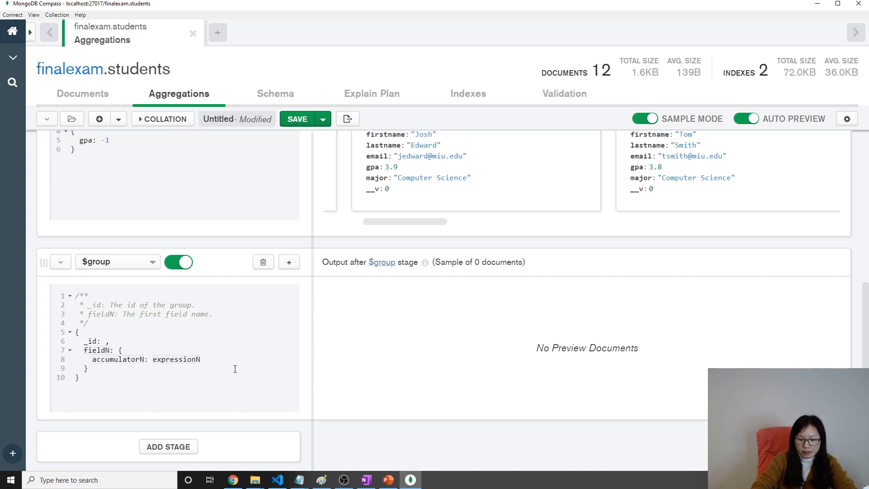
type("\"")
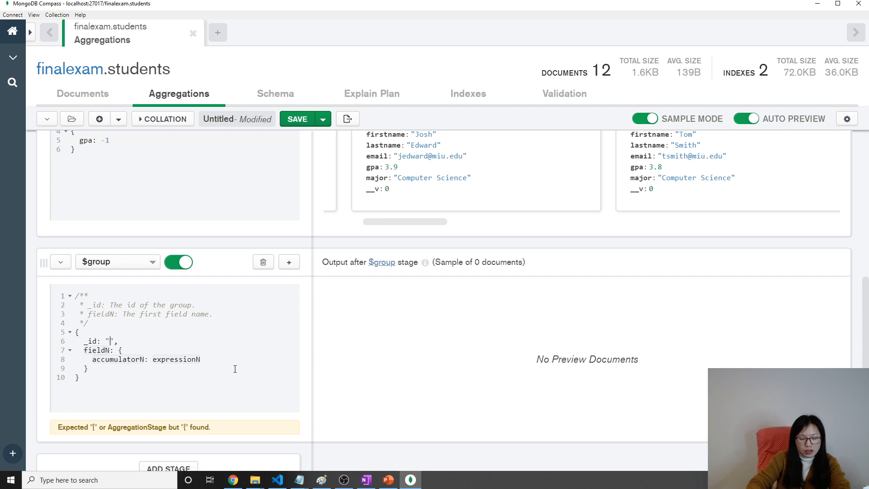
type("$major")
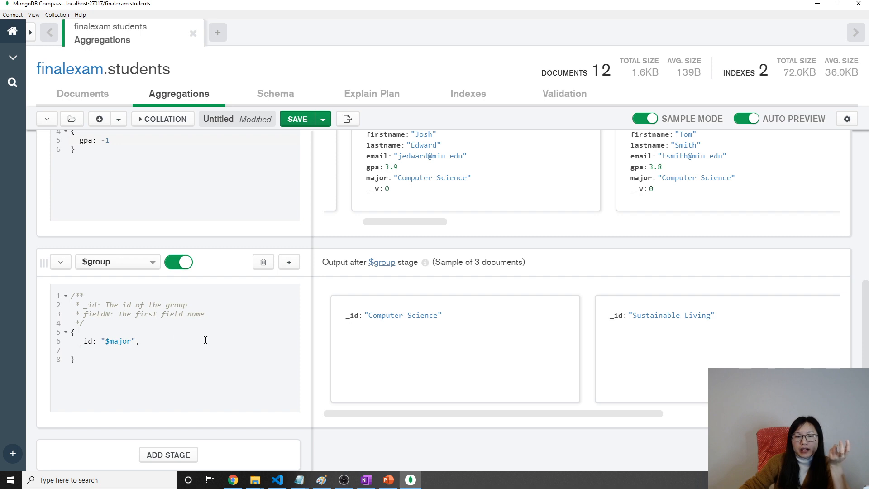
mouse_move(218, 382)
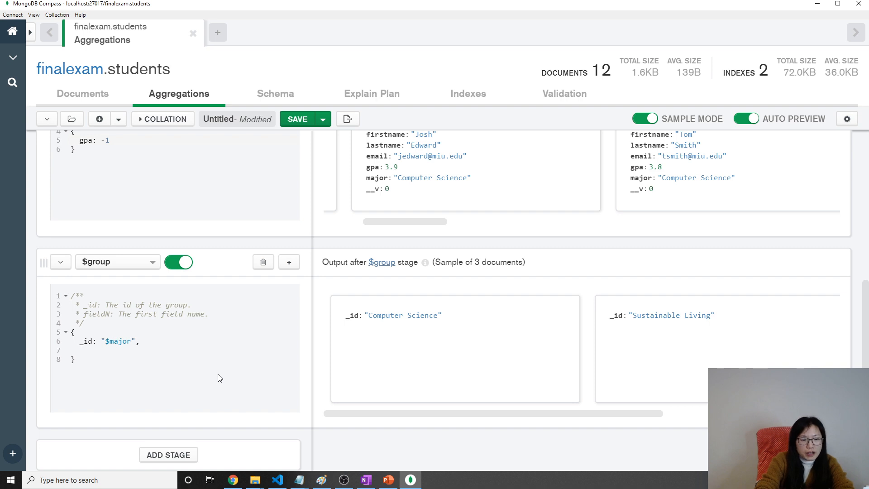
Step: Add firstname: {$first: "$firstname"} to the $group stage
type("firstname:")
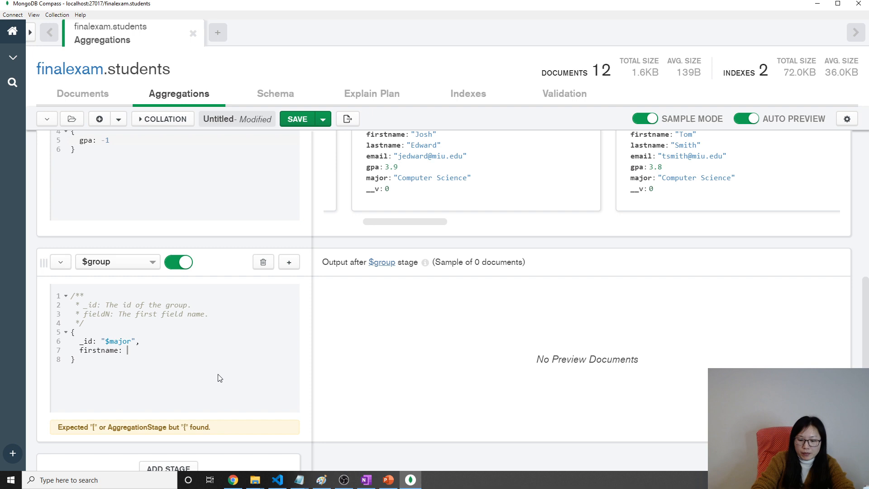
type("{}")
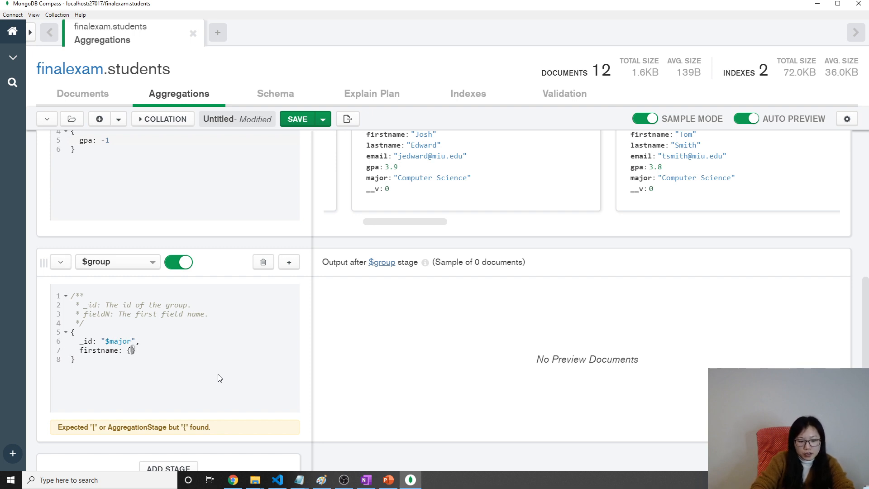
type("$first:")
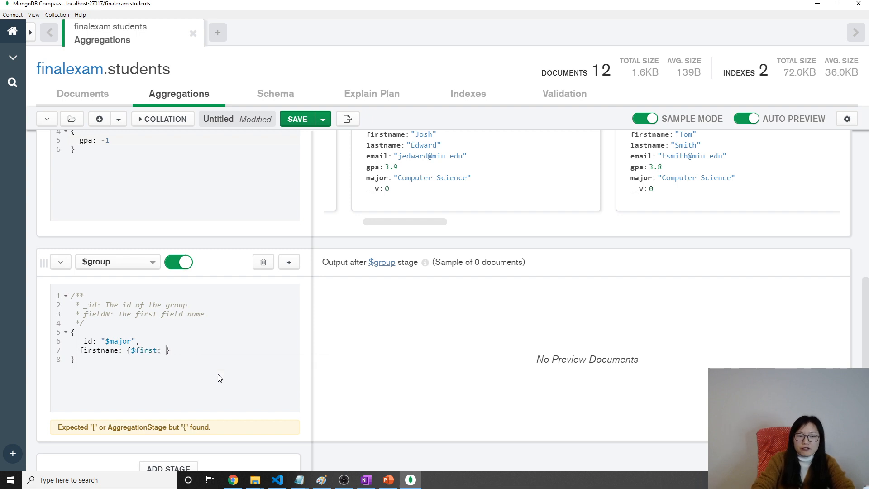
type("\"\"")
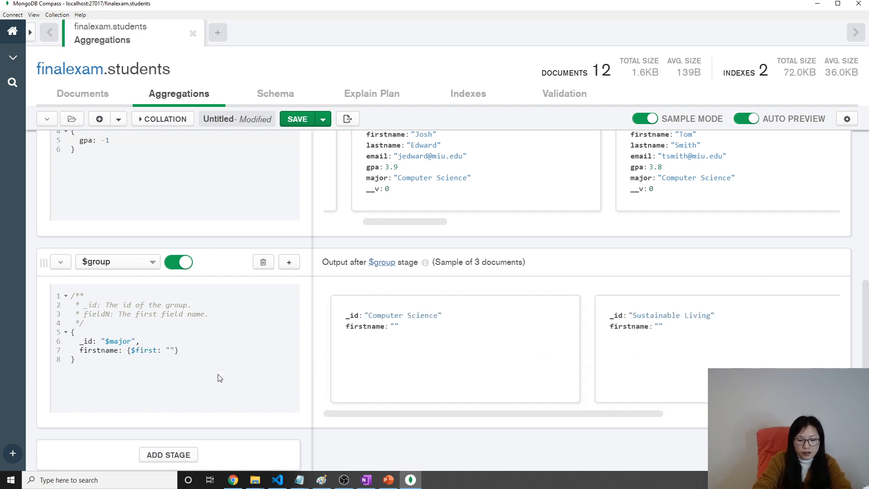
type("$firstname")
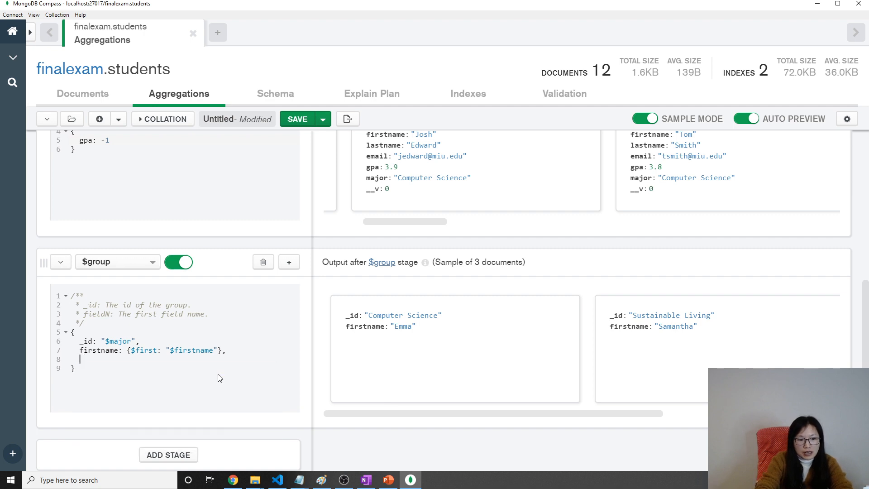
Step: Add lastname: {$first: "$lastname"} to the $group stage
type("lastname:")
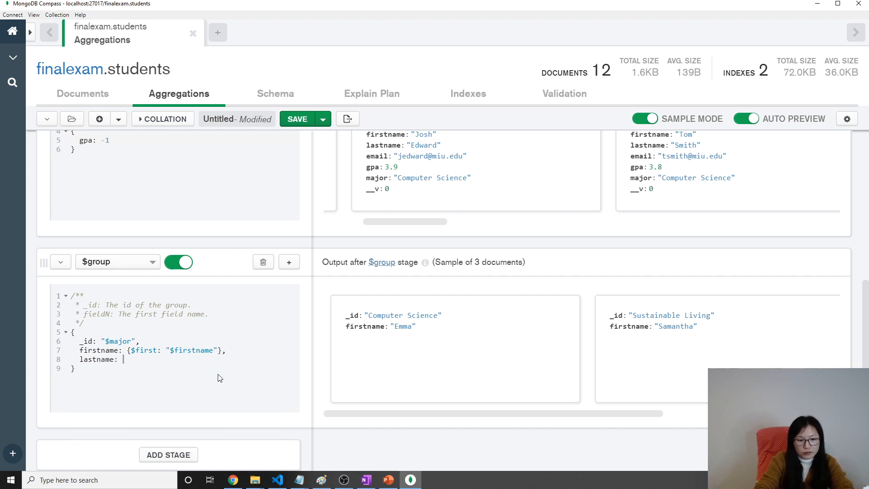
type("{$first")
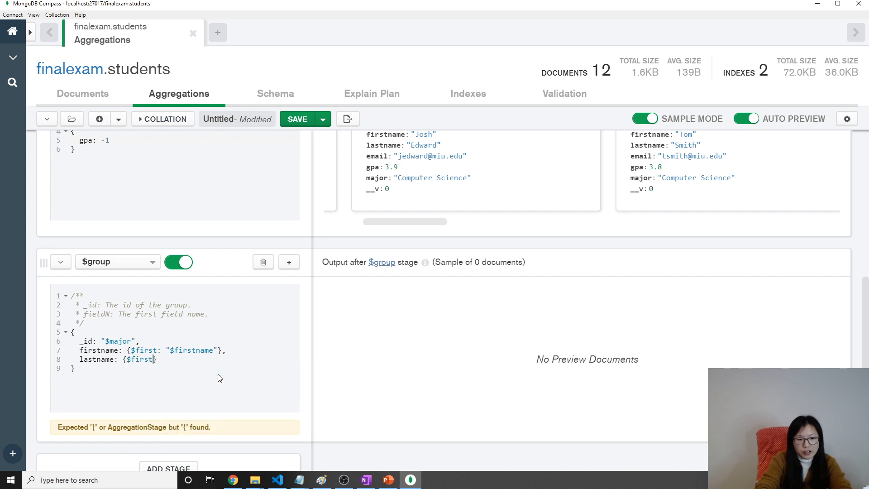
type(":")
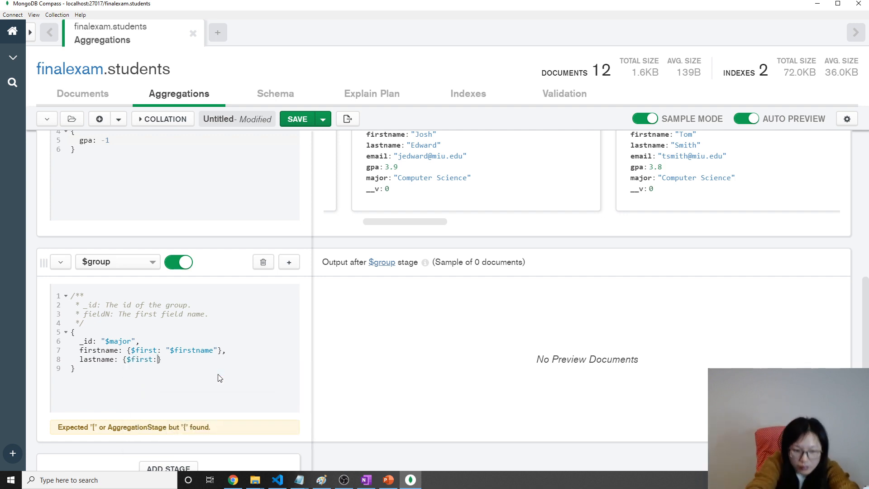
type("\"\"")
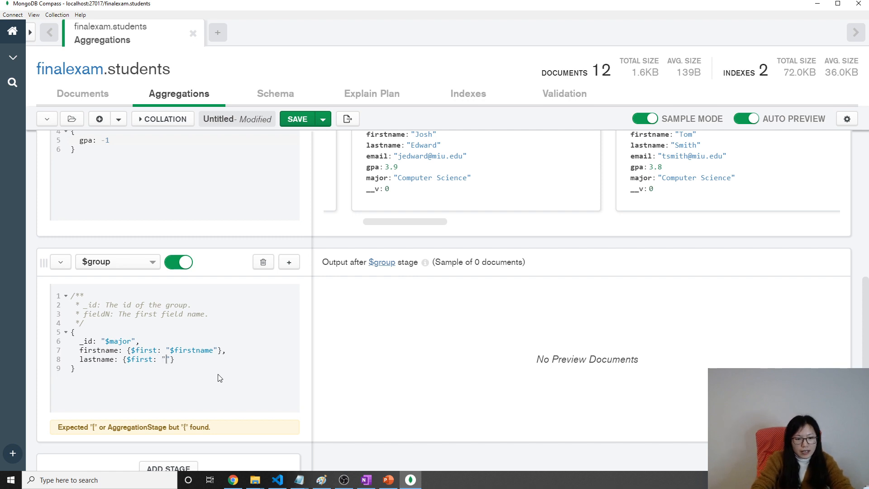
type("$l")
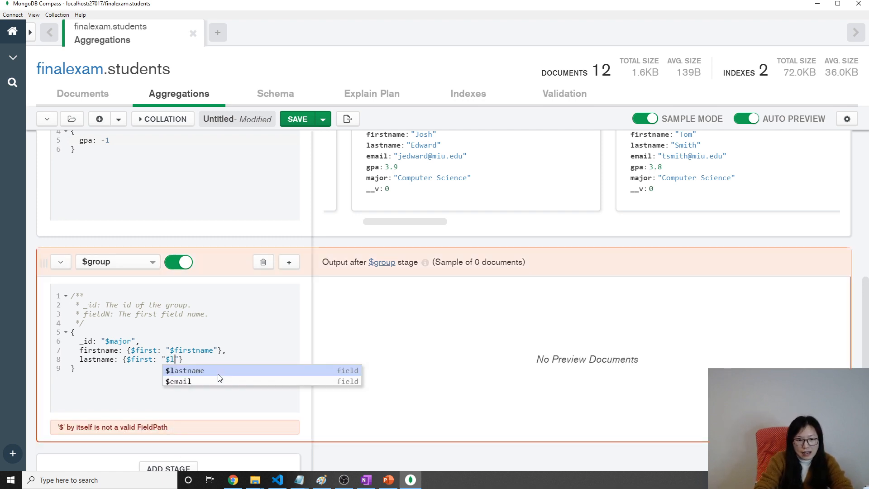
left_click(185, 370)
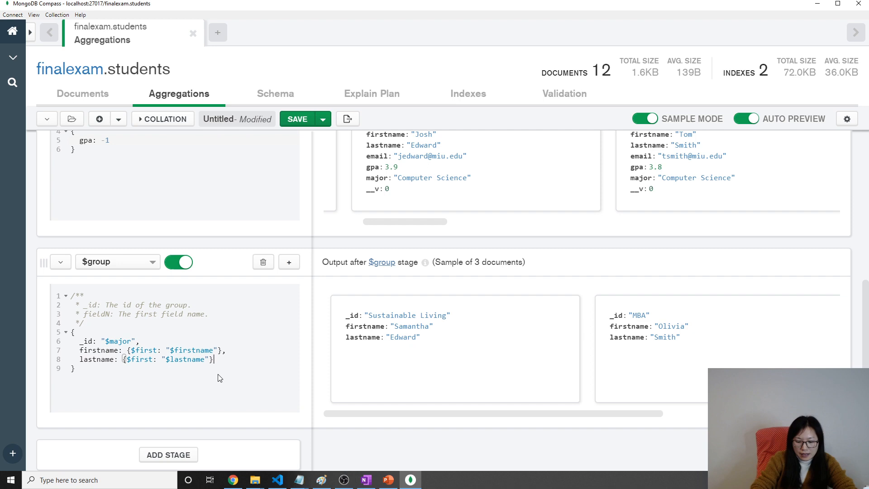
Step: Add gpa: {$first: "$gpa"} to the $group stage
type("gpa")
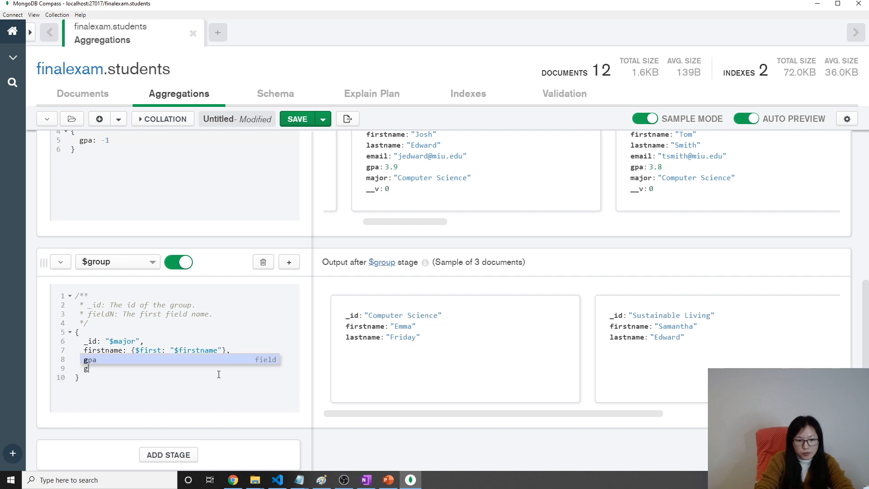
type("lastname: {$first: \"$lastname\"},")
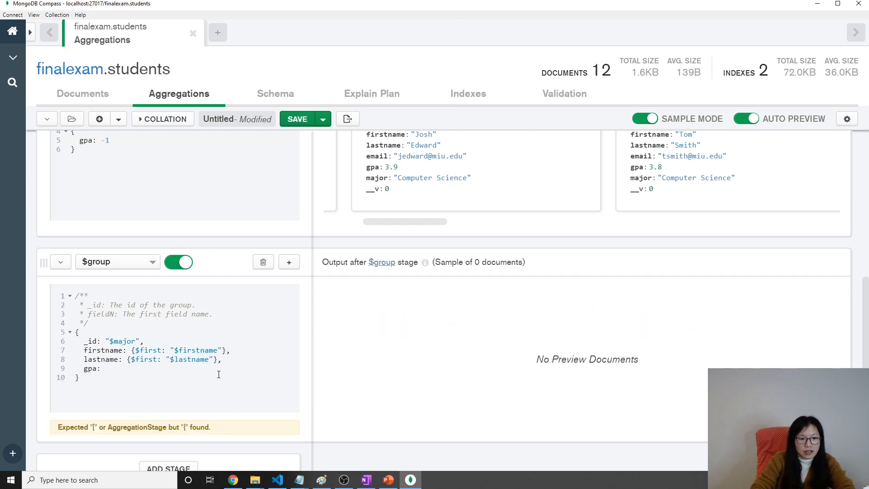
type("{")
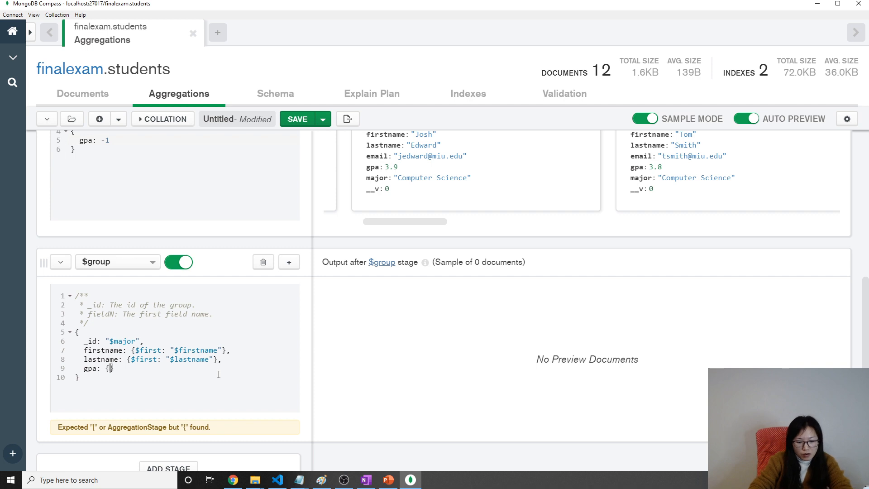
type("$first")
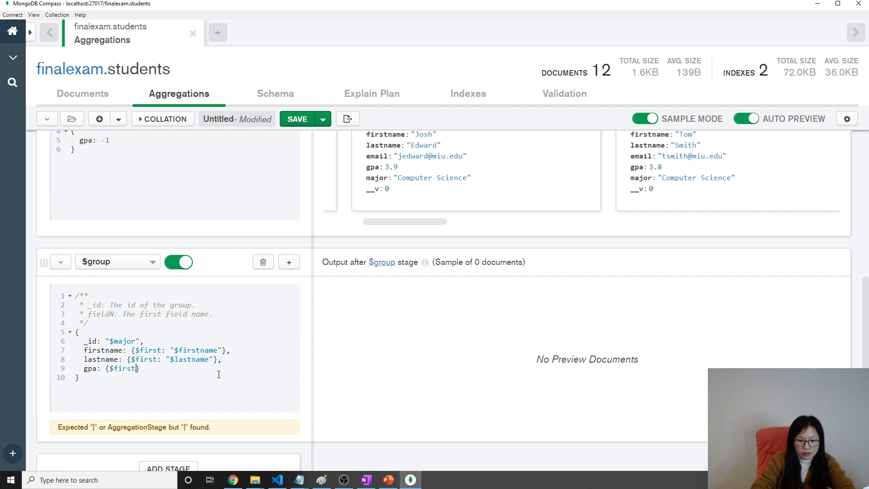
type(": \"\"")
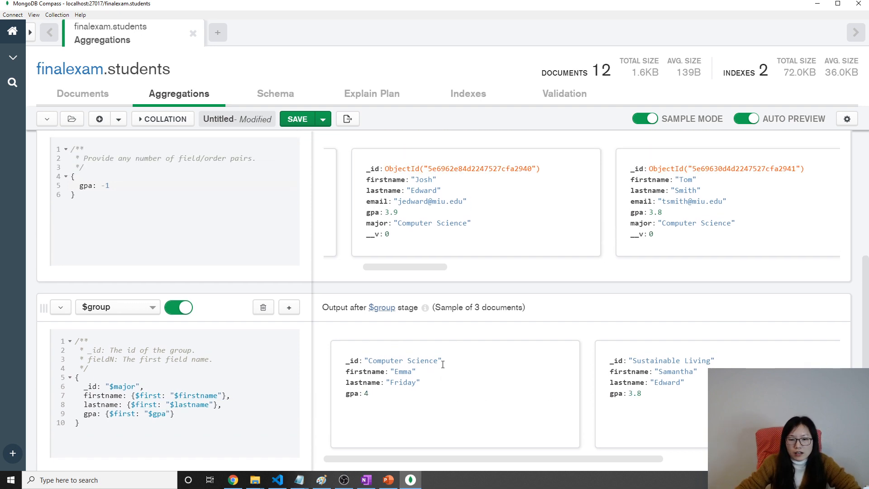
double_click(402, 360)
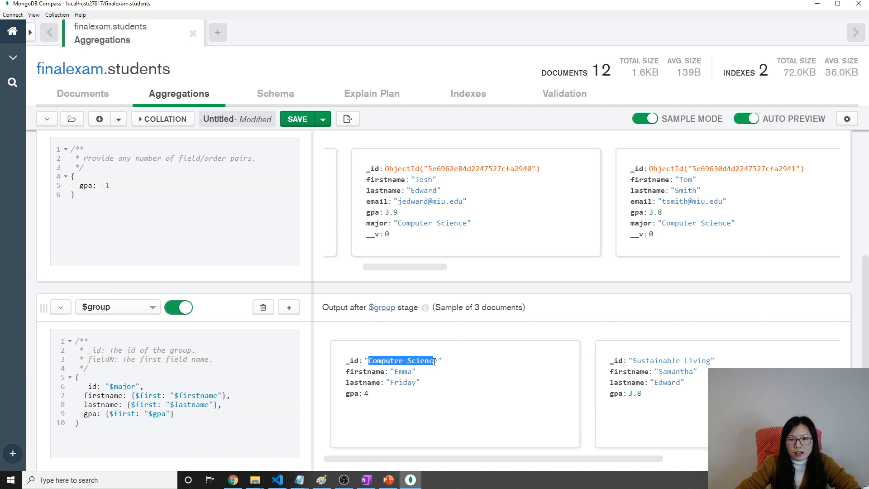
double_click(665, 360)
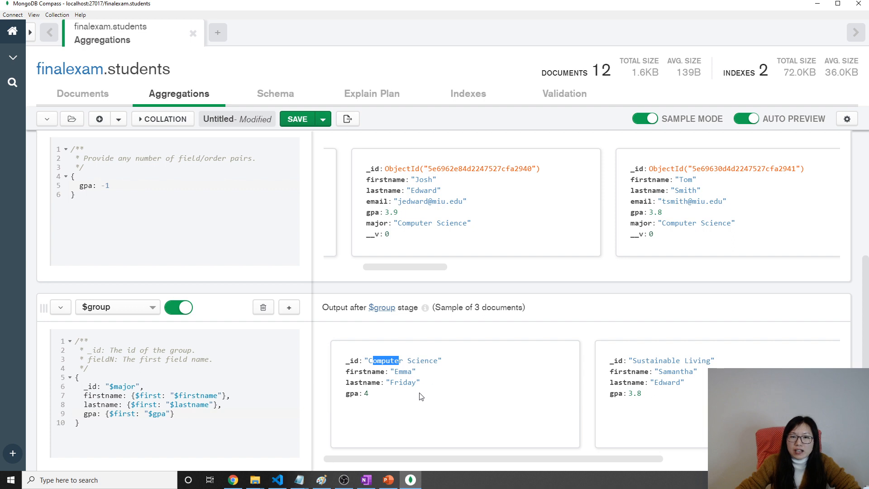
mouse_move(375, 390)
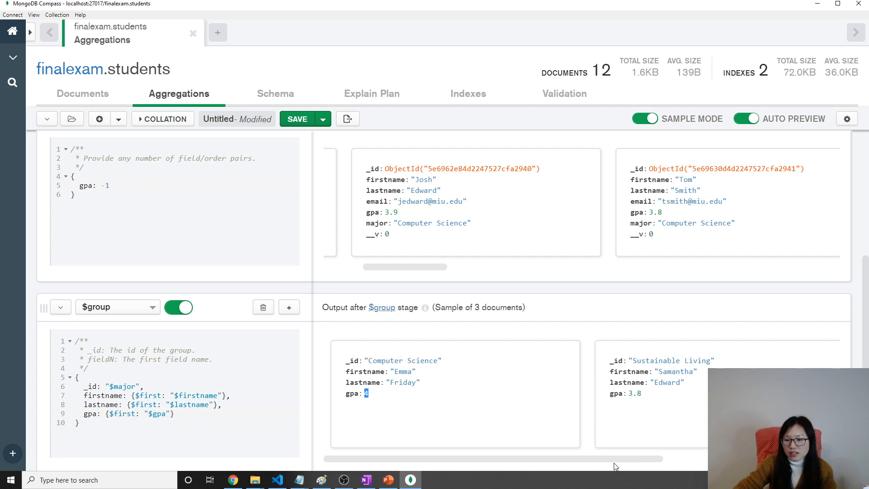
scroll("right", 3)
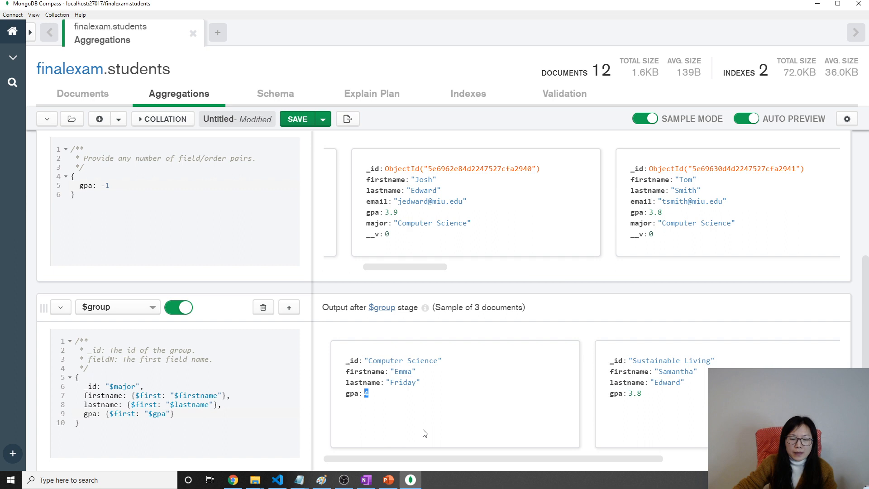
scroll("down", 3)
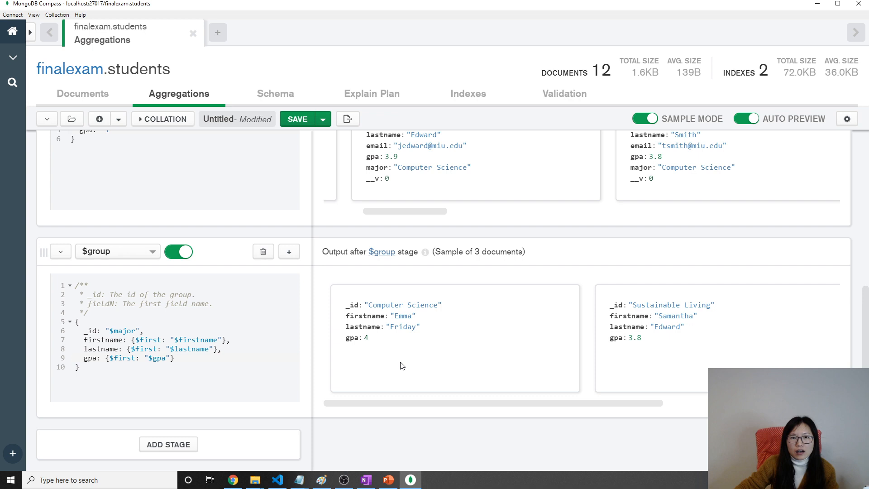
double_click(352, 304)
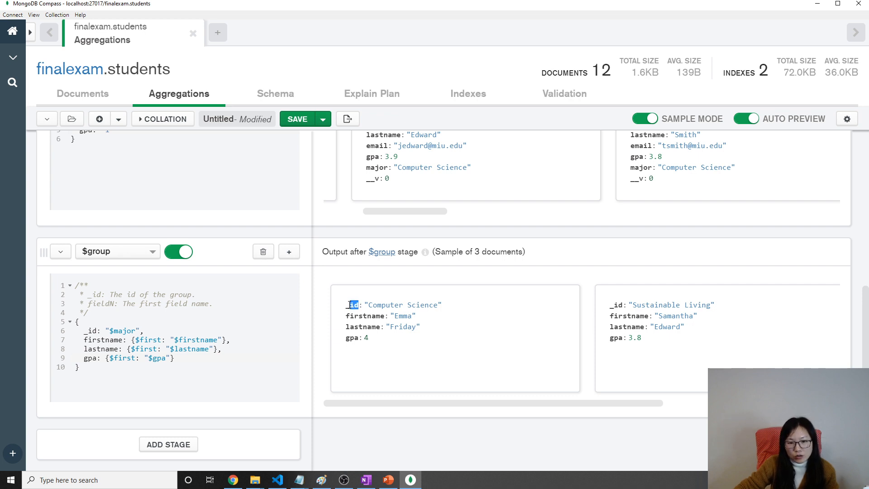
mouse_move(168, 444)
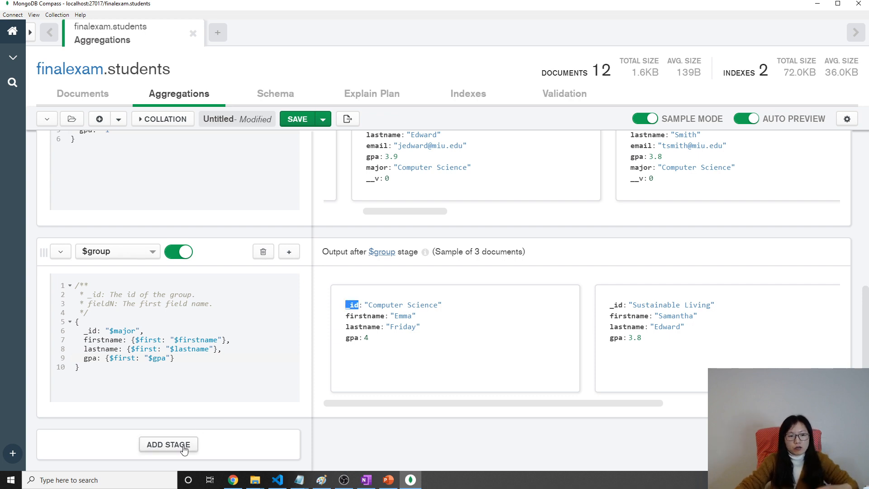
Step: Add a third $project stage outputting firstname, lastname and gpa, beginning a major field
left_click(168, 444)
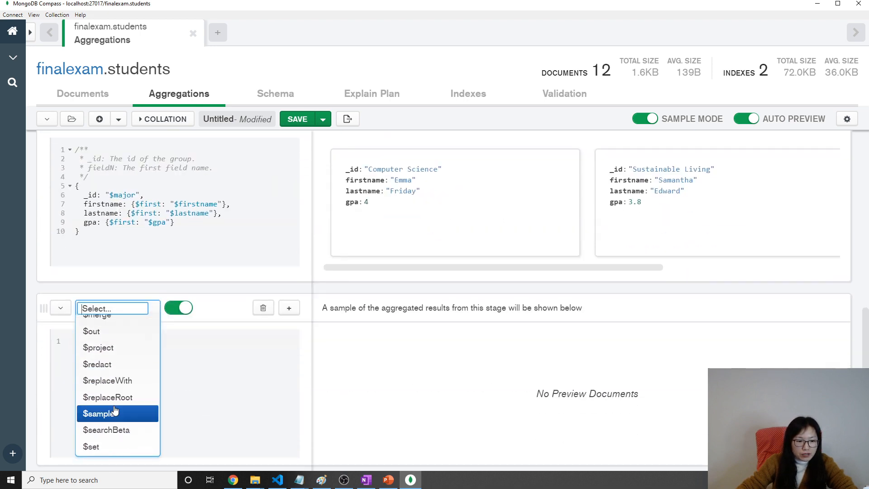
left_click(99, 347)
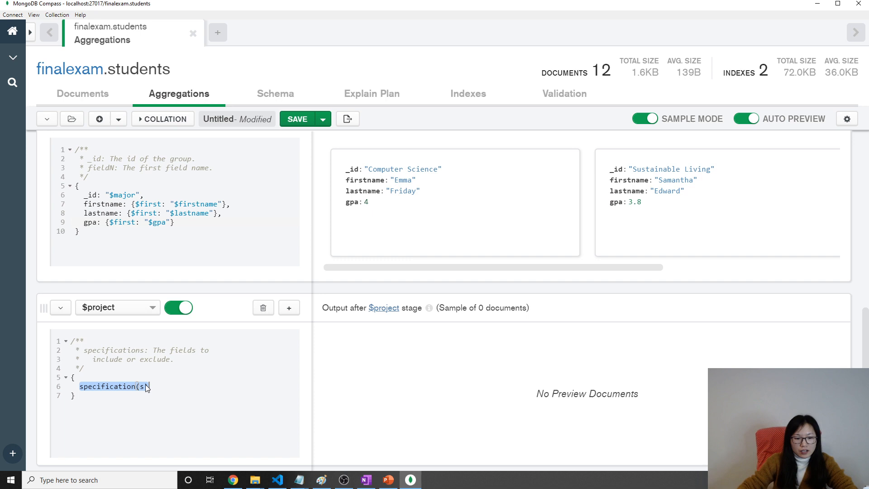
type("firstname: \"$firstname\",")
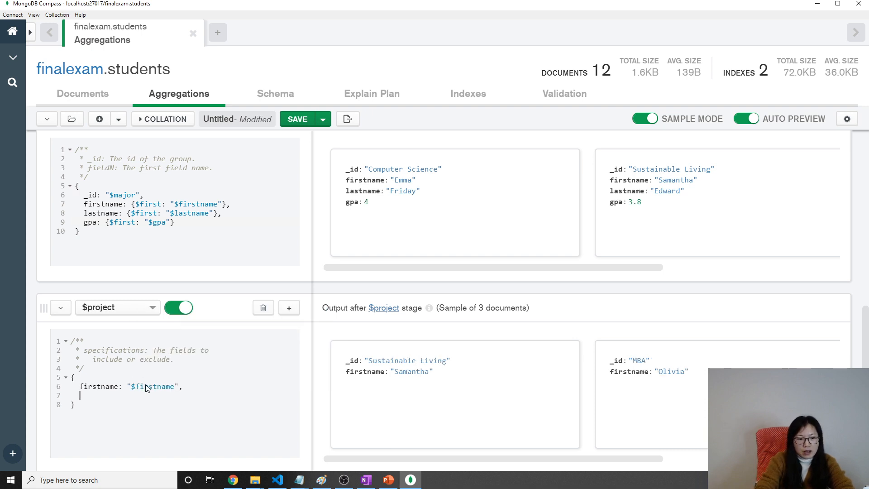
type("lastname: \"")
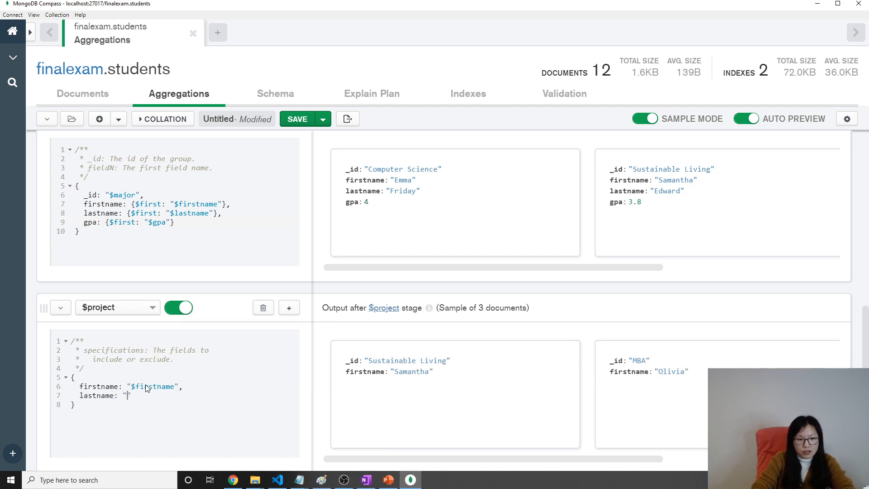
type("$lastname\",")
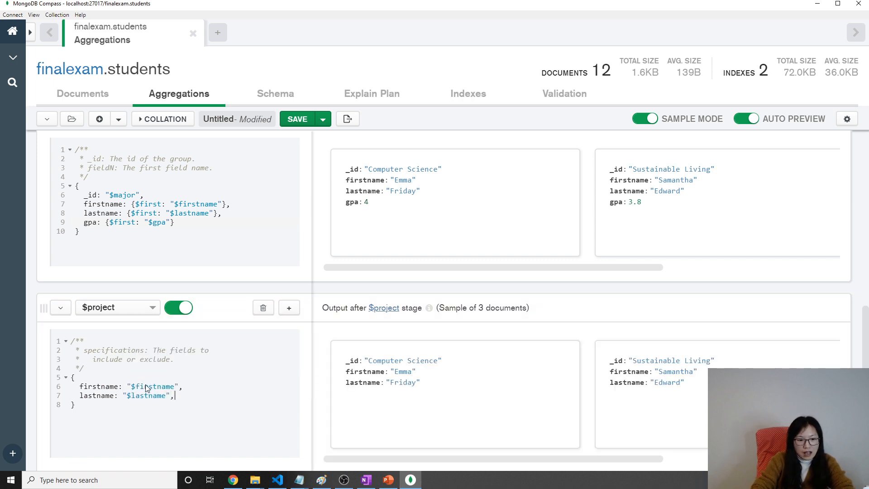
type("gpa: \"")
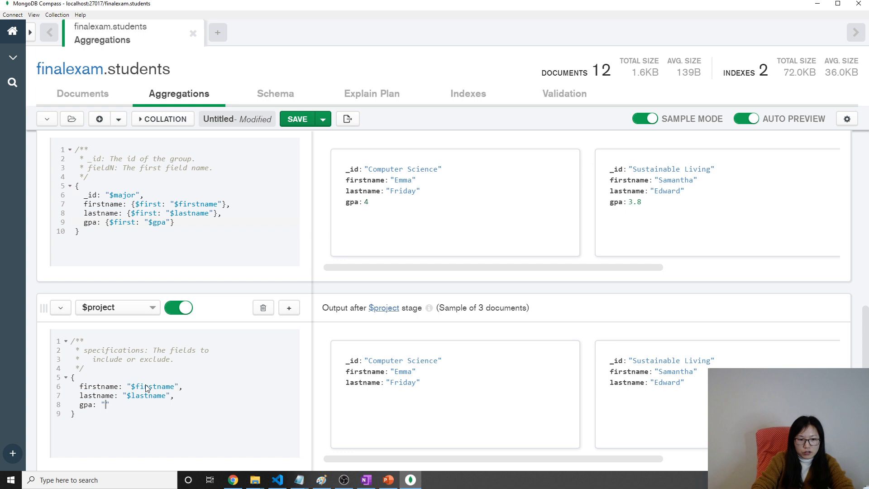
type("$gpa")
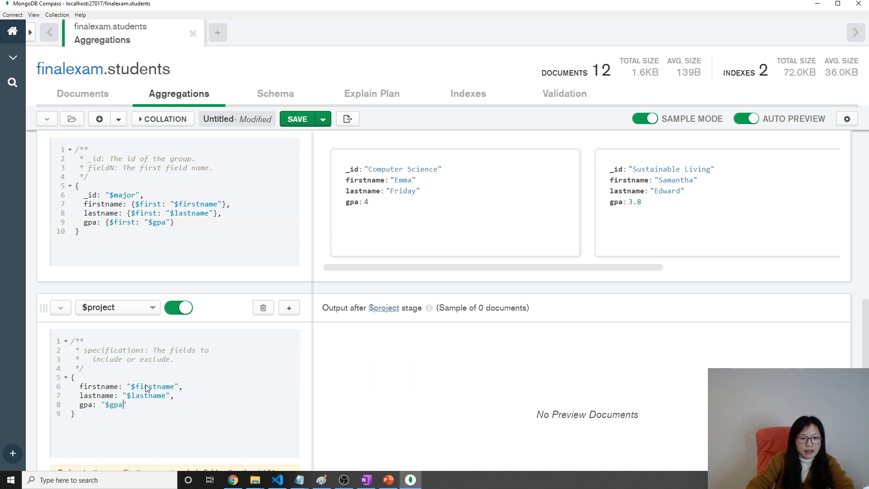
type(",")
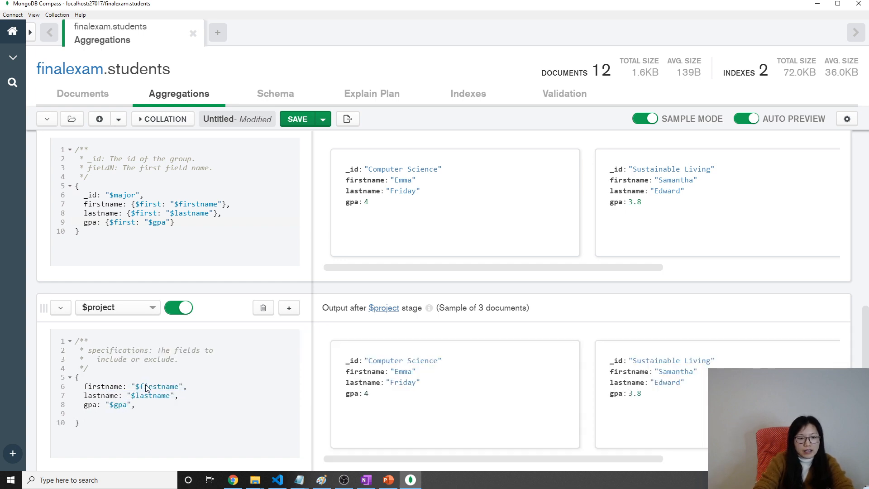
type("major: \"$_id")
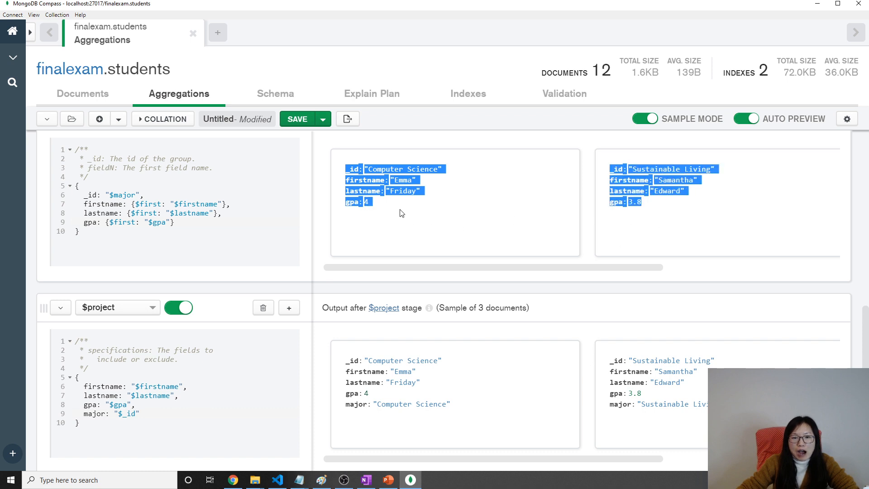
Step: Scroll through the $project preview results while major: "$_id" is being entered
left_click(402, 213)
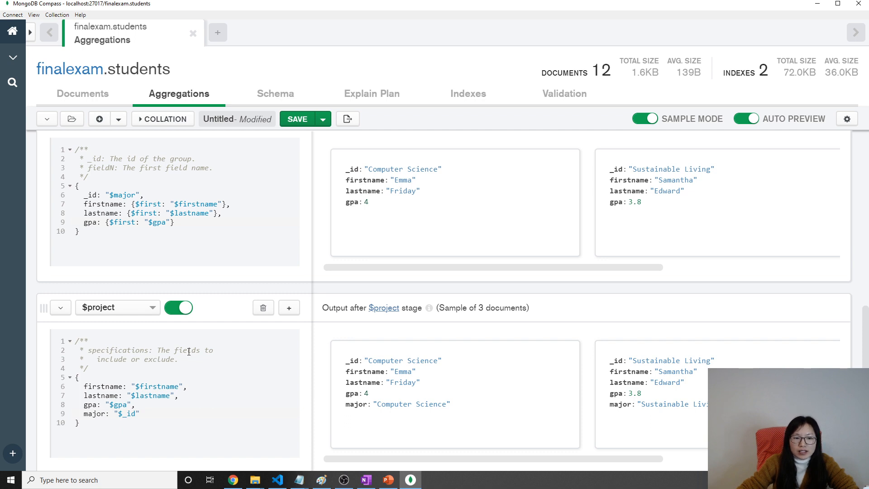
scroll("down", 3)
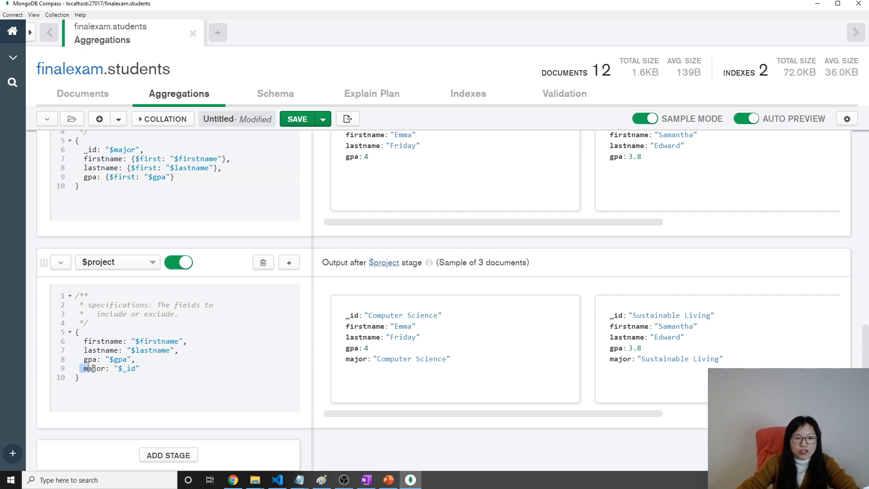
scroll("up", 3)
type("_id:")
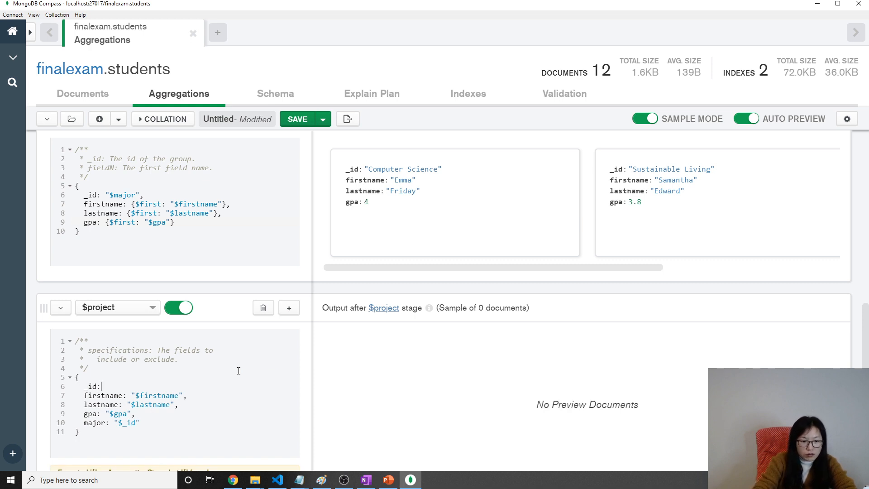
Step: Set _id: 0 in the $project stage and point out the major field
type("0,")
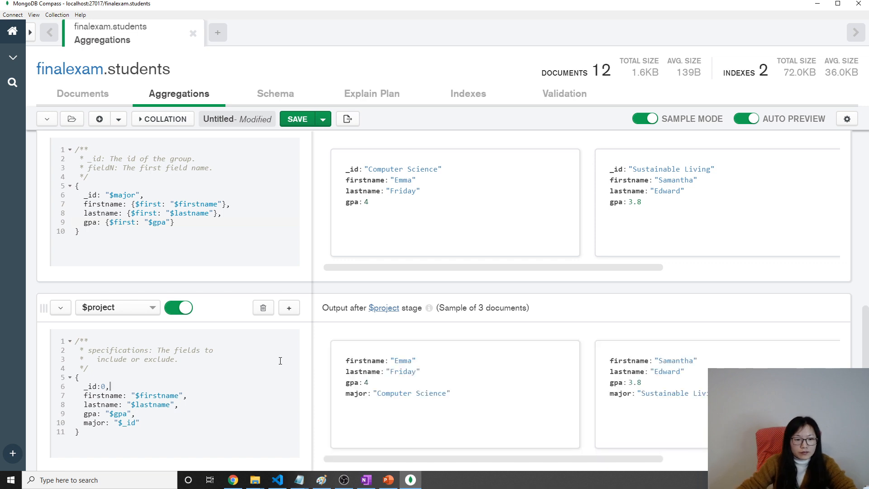
double_click(353, 169)
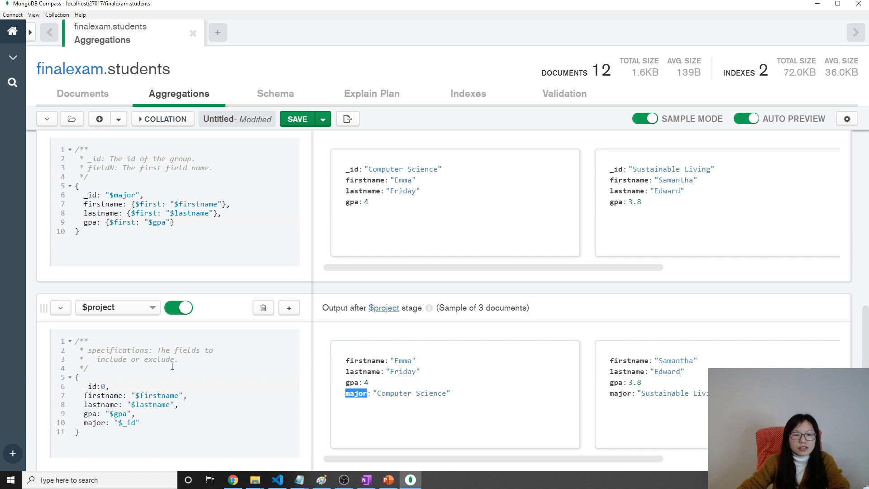
mouse_move(171, 364)
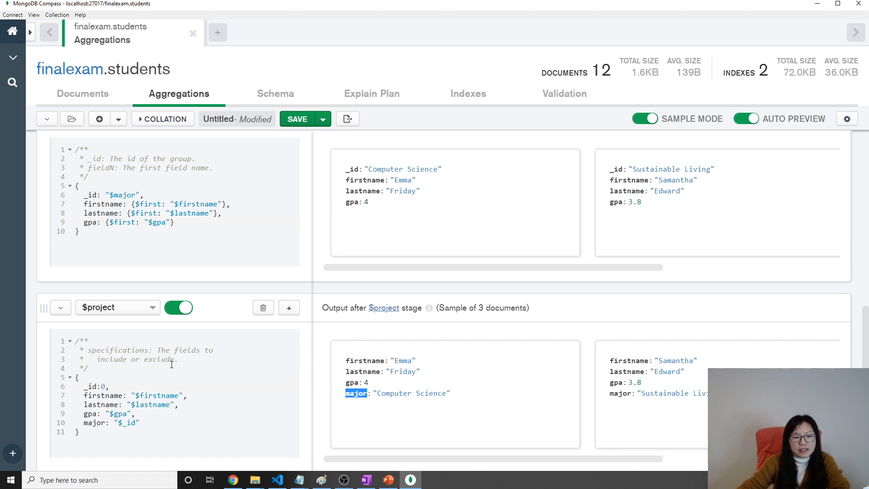
mouse_move(280, 210)
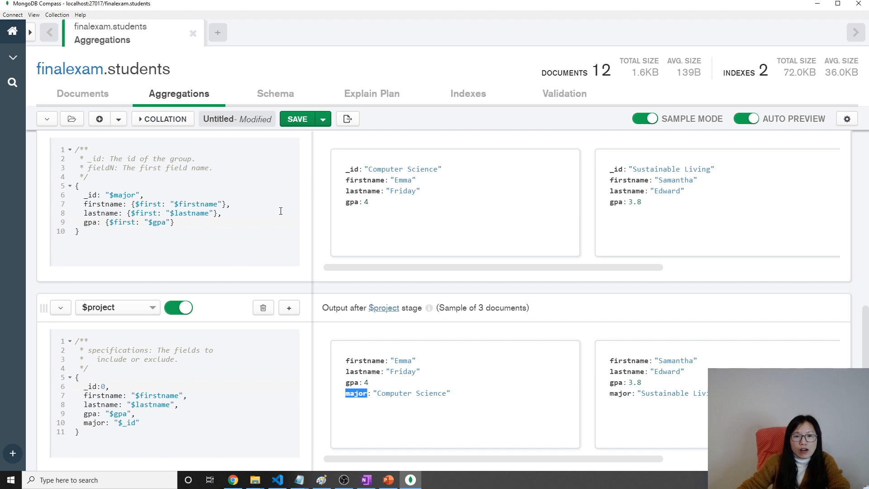
mouse_move(347, 119)
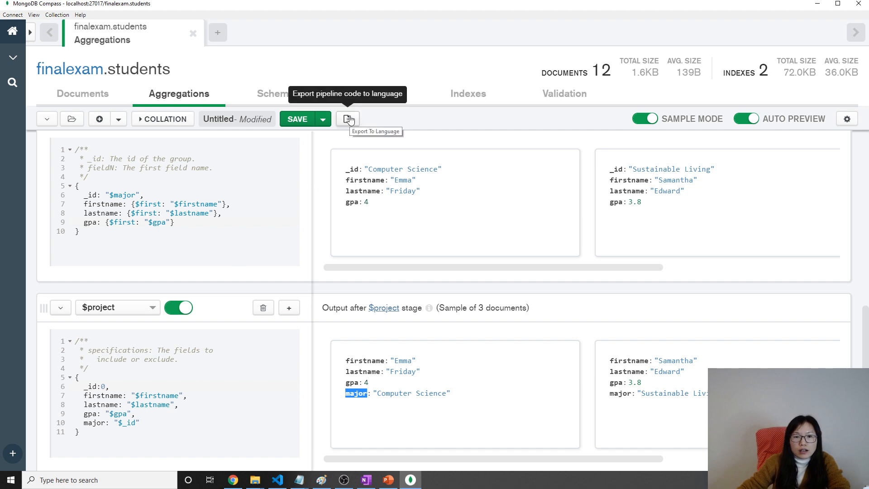
Step: Export the pipeline to Python 3 and scroll through the three-stage pipeline
left_click(347, 119)
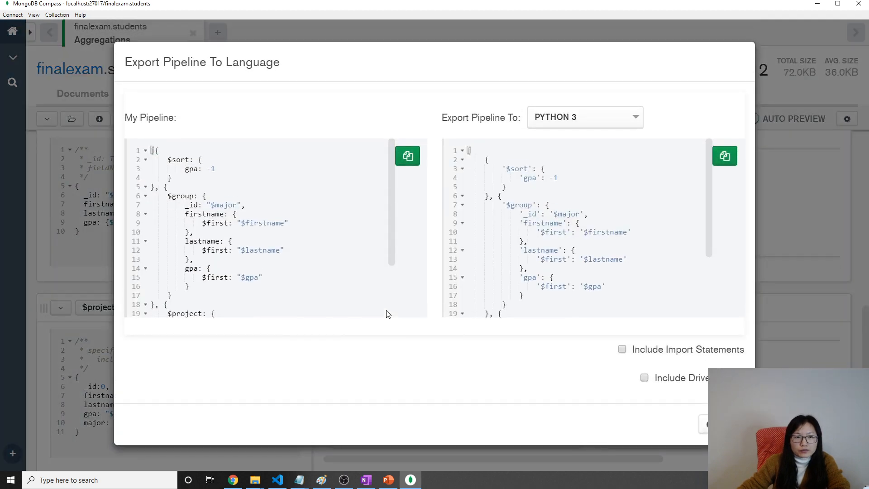
mouse_move(340, 192)
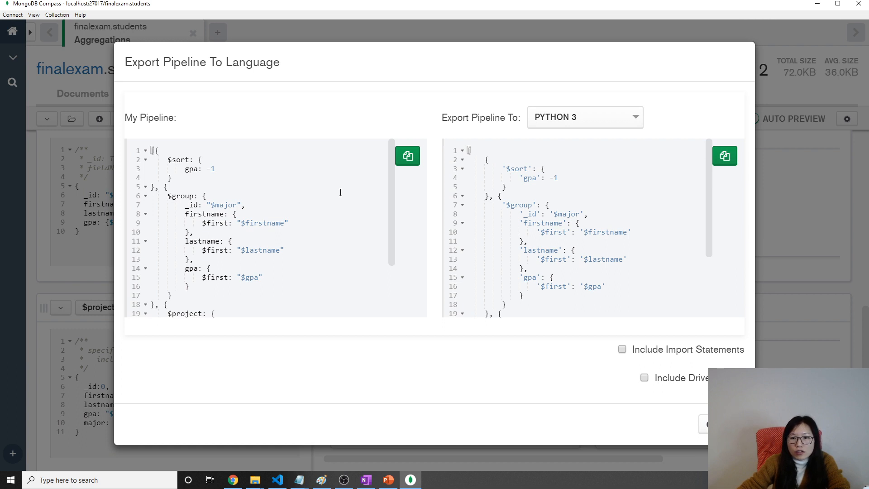
left_click(583, 117)
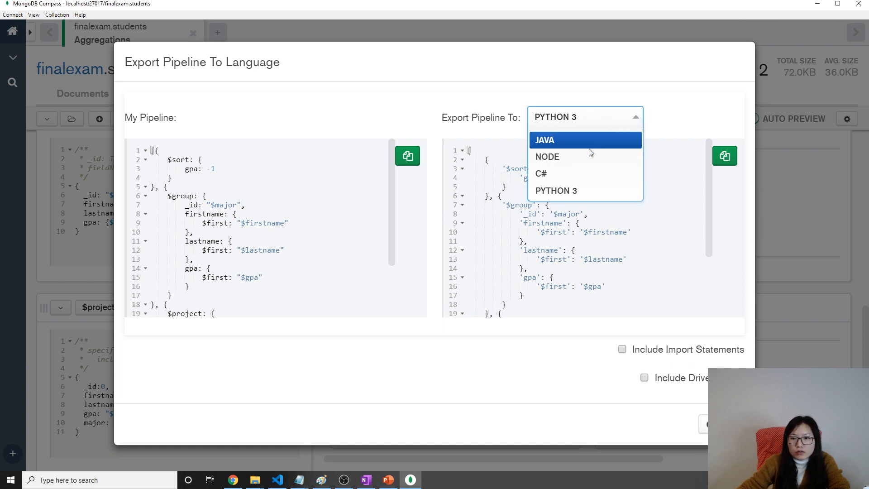
left_click(556, 190)
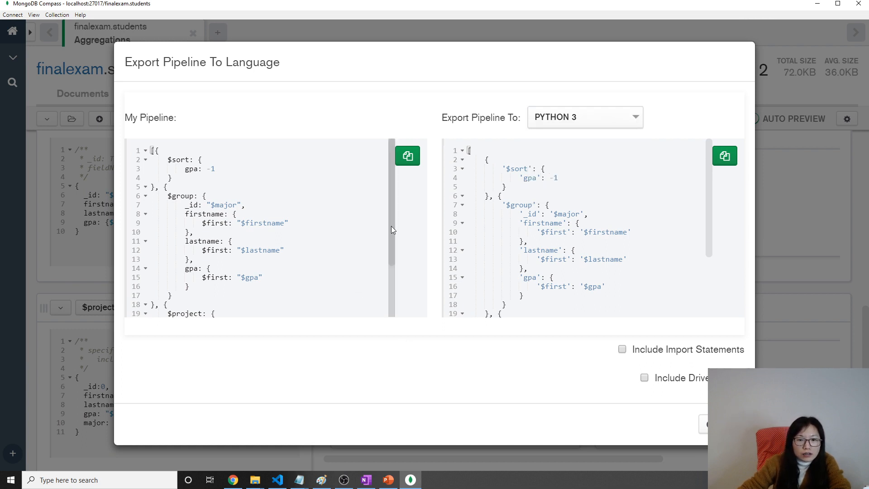
scroll("down", 3)
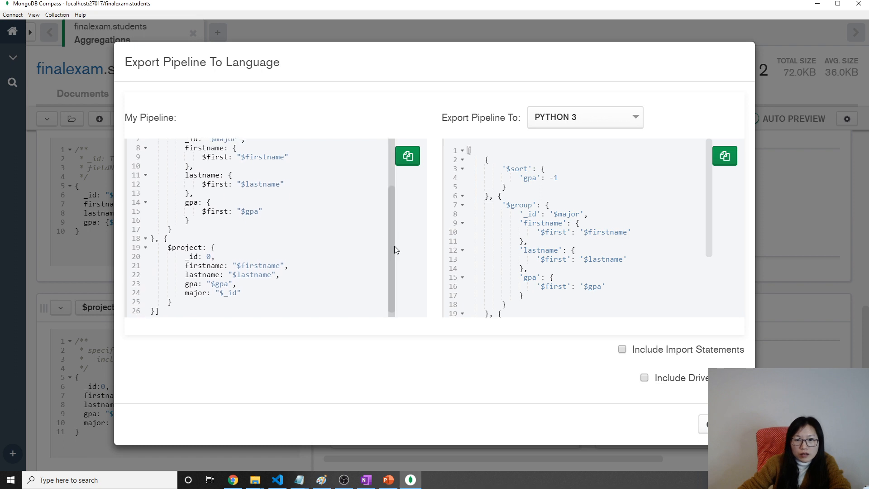
scroll("up", 3)
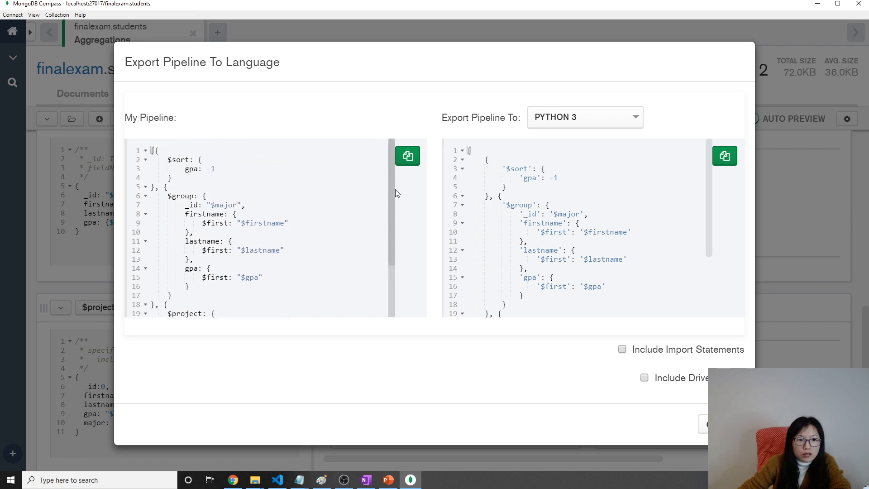
mouse_move(298, 274)
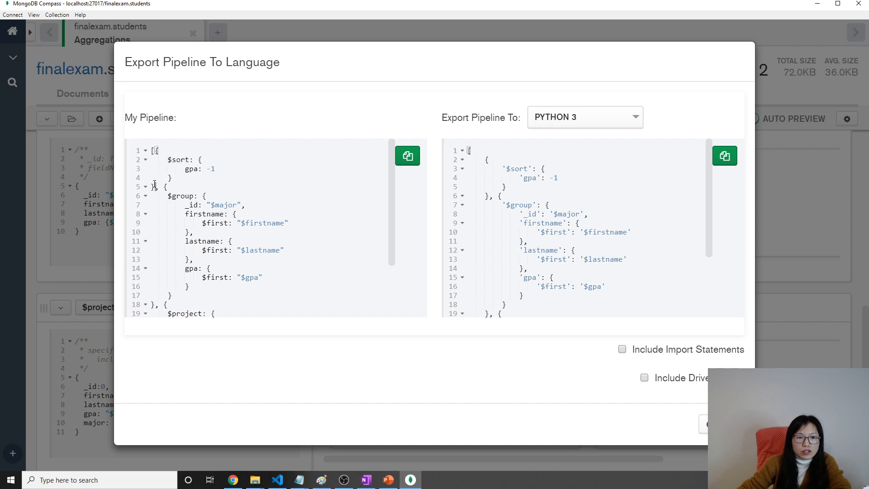
scroll("down", 3)
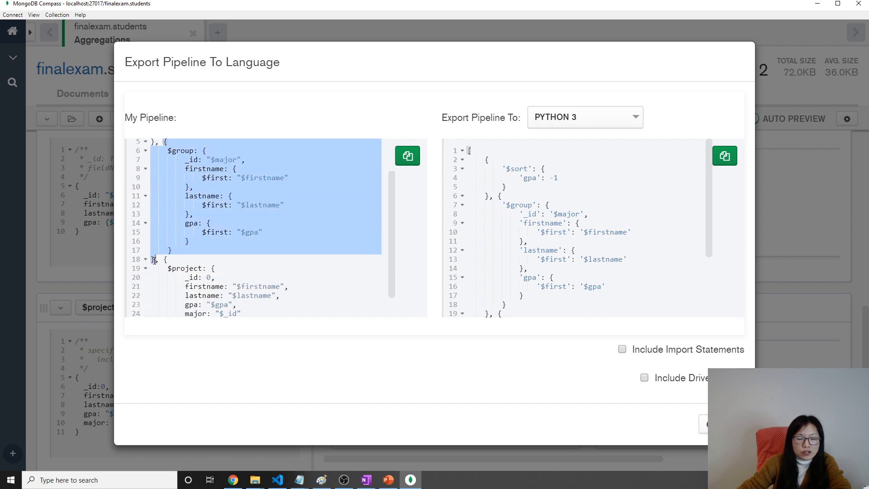
scroll("down", 3)
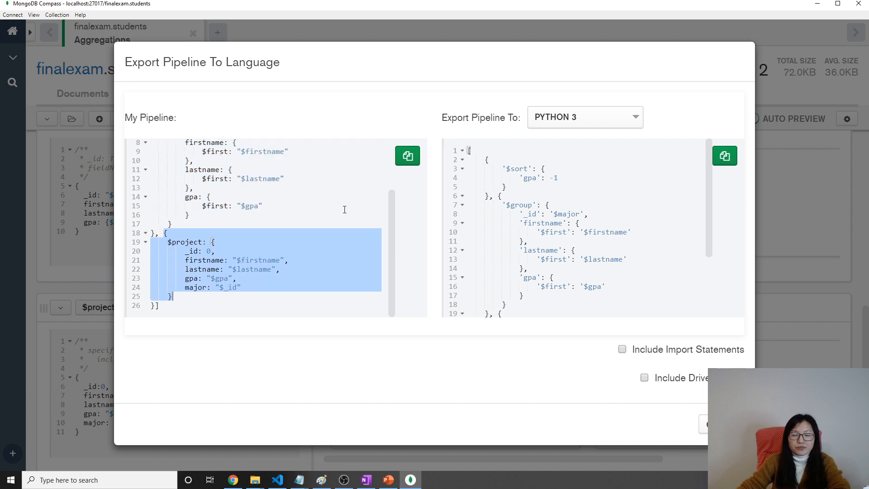
mouse_move(271, 188)
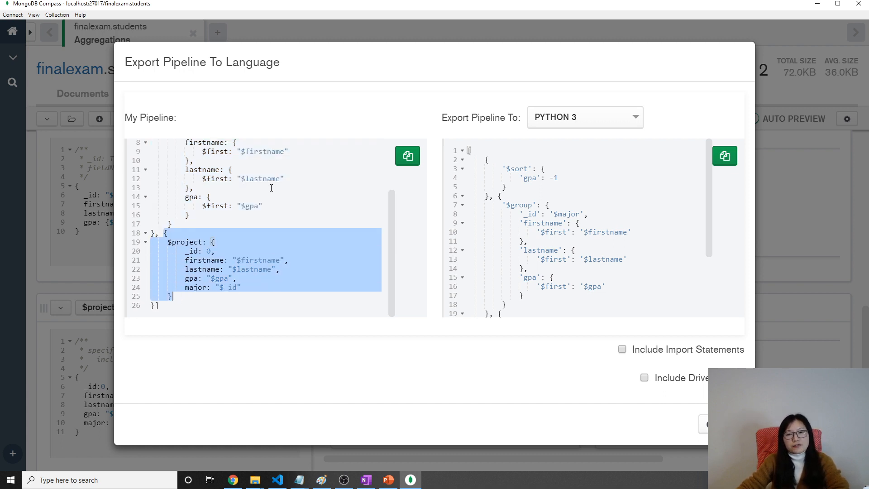
scroll("up", 3)
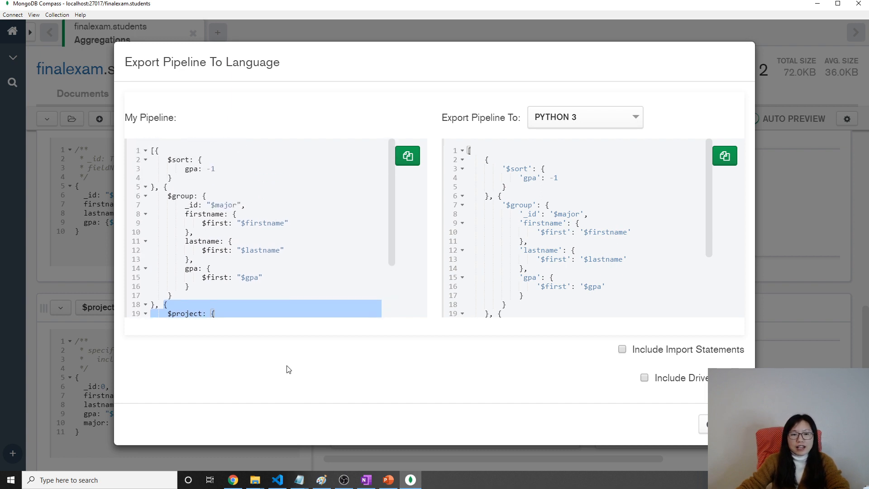